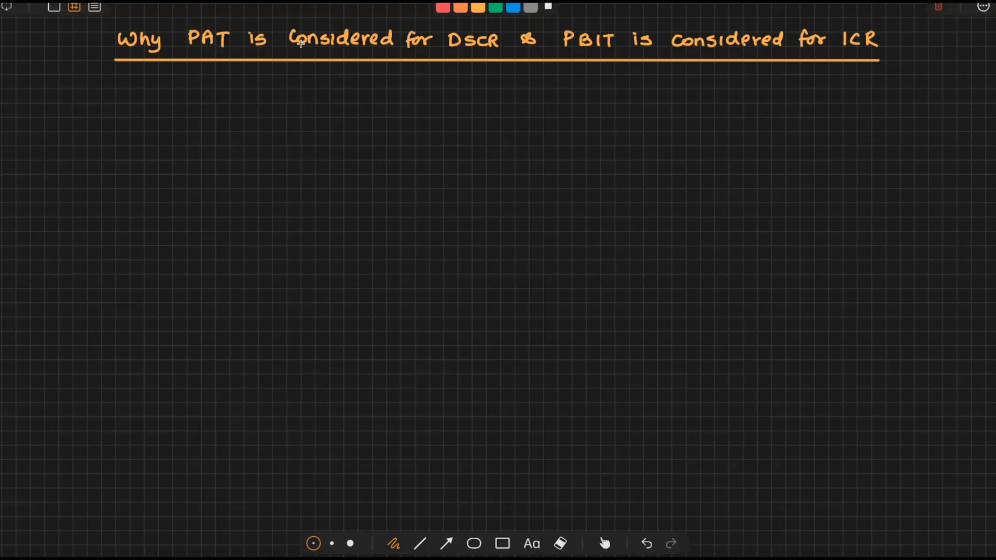
pyautogui.moveTo(474, 45)
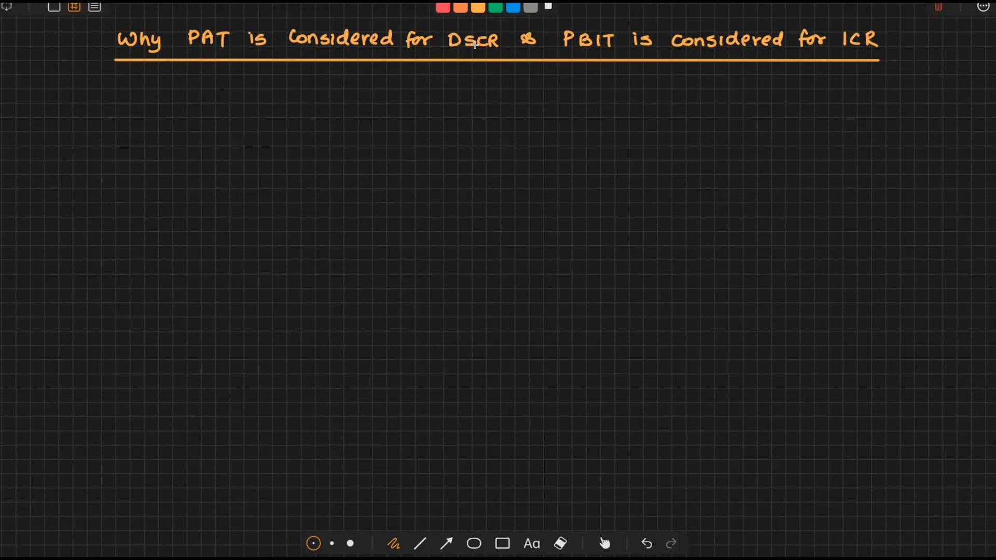
pyautogui.moveTo(569, 47)
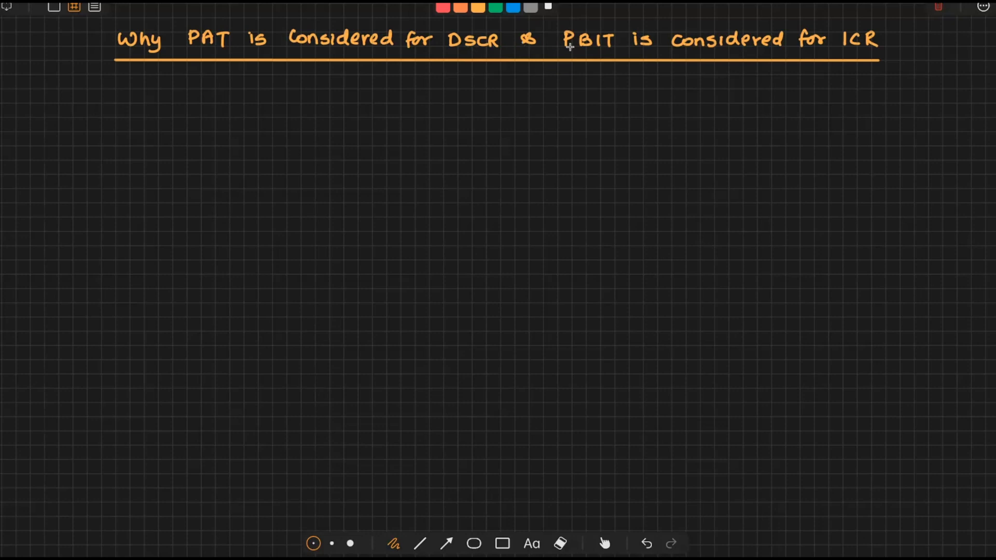
pyautogui.moveTo(727, 48)
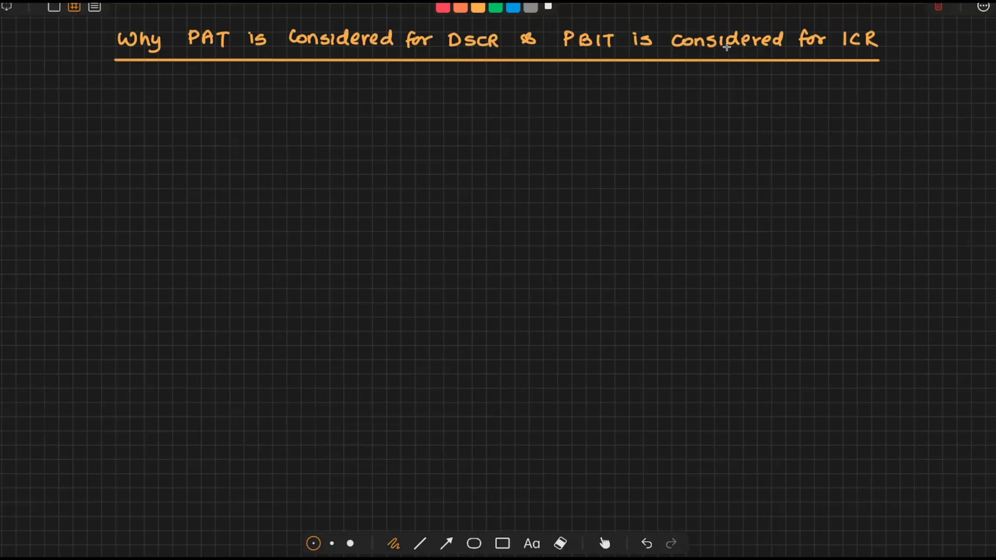
pyautogui.moveTo(857, 46)
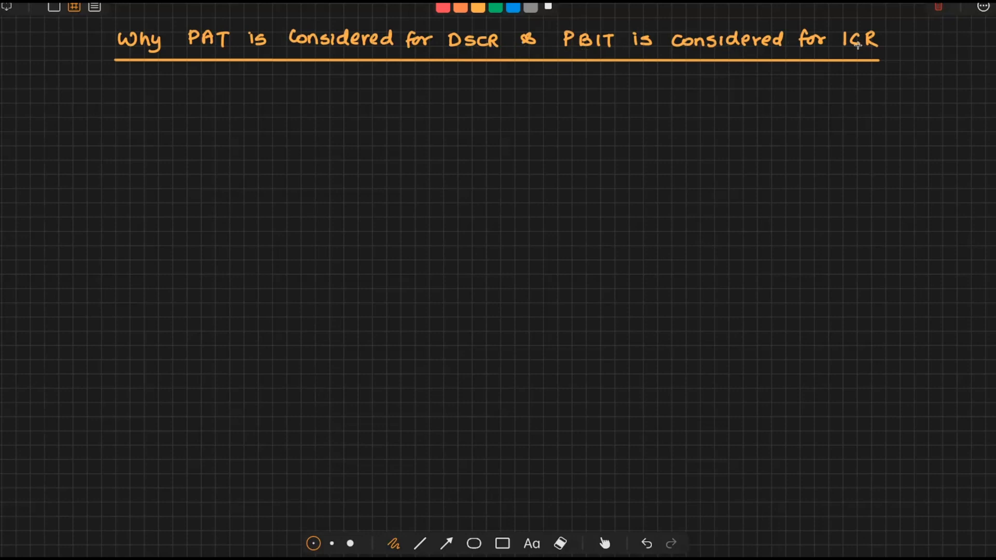
pyautogui.moveTo(115, 106)
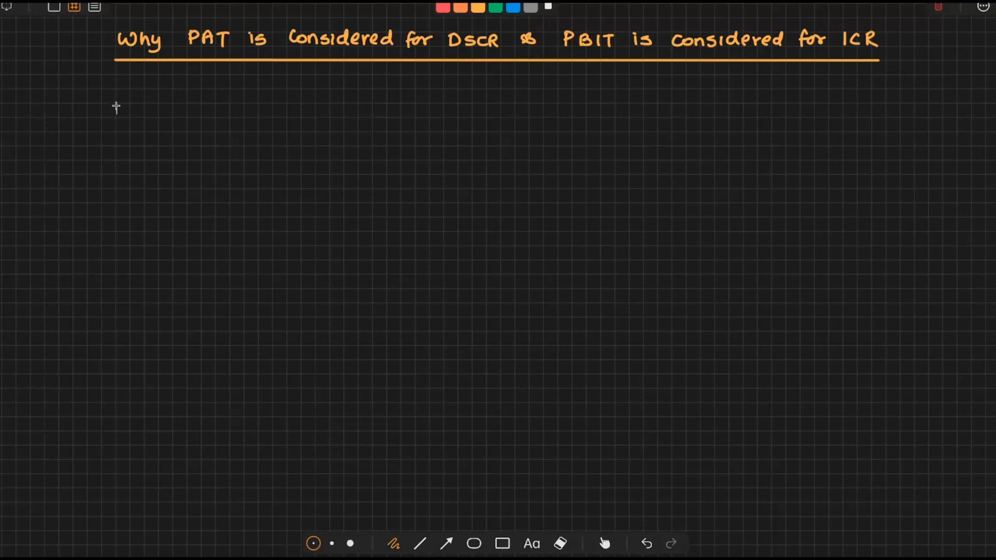
# Step: Write DSCR = PAT + Depn./Amort + Int on Loan − Div. with a fraction bar beneath
pyautogui.write('DSCR =')
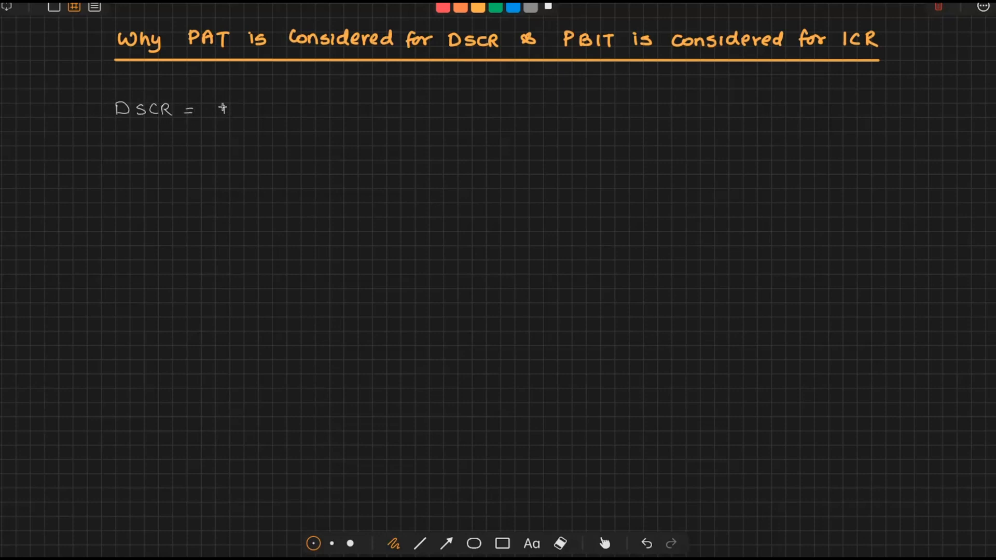
pyautogui.write('PAT + Depn./')
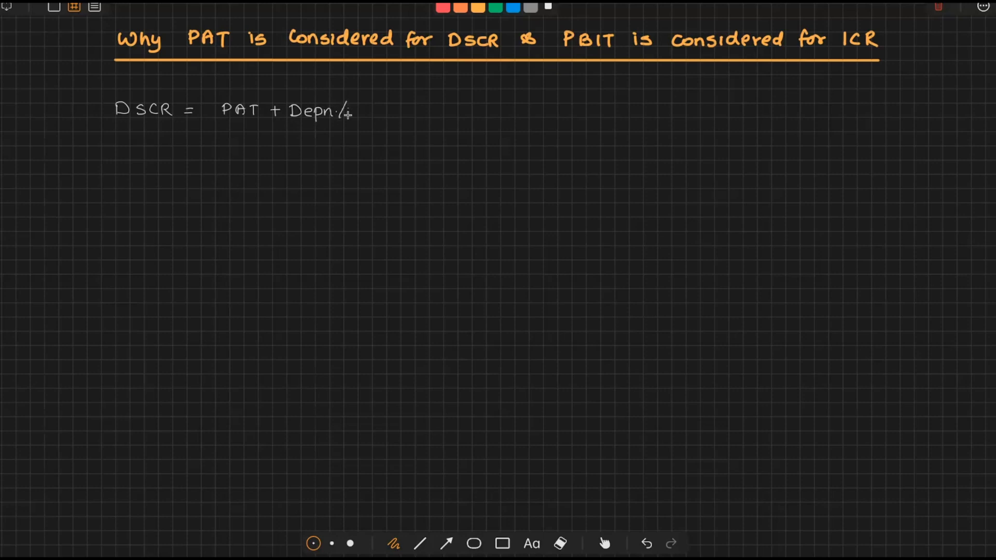
pyautogui.moveTo(352, 111); pyautogui.dragTo(422, 109)
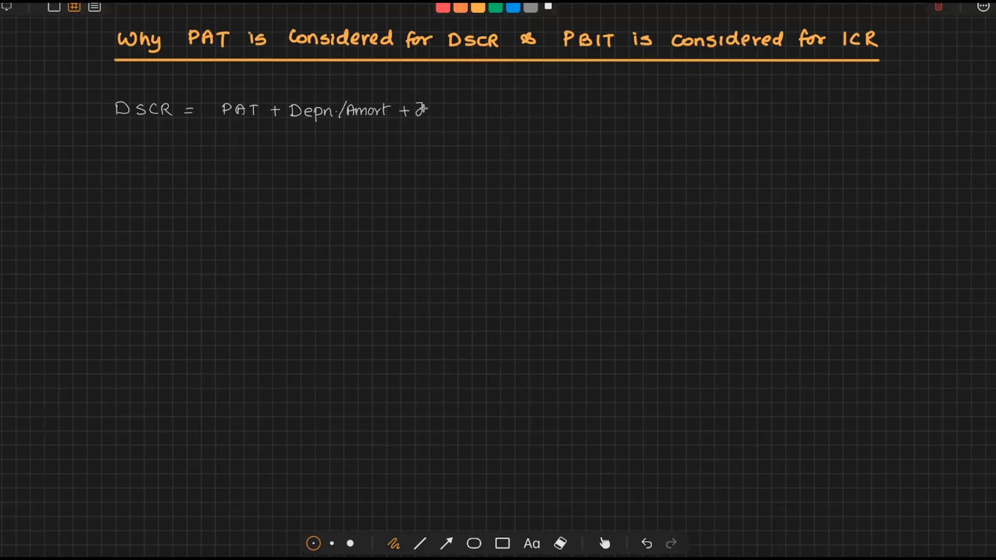
pyautogui.write('Int on Loan –')
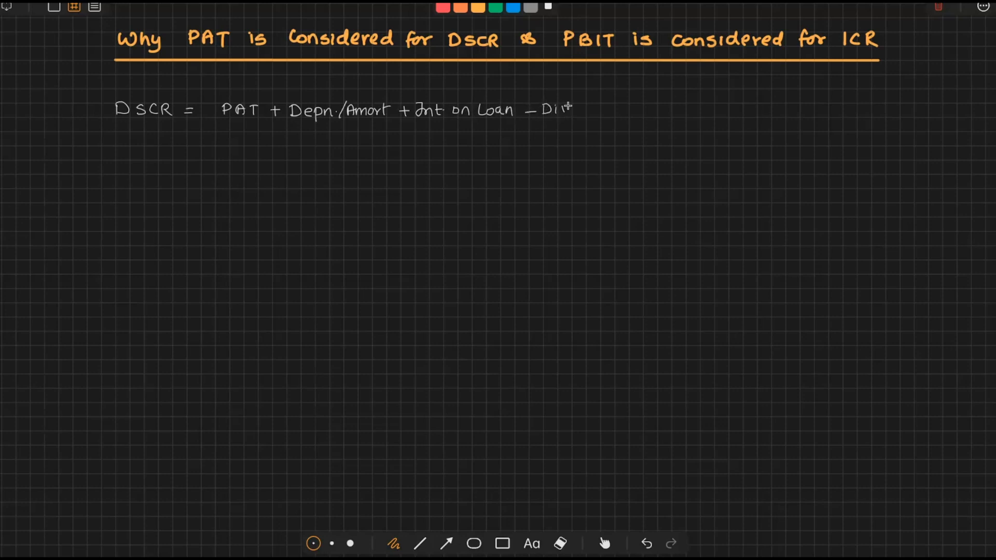
pyautogui.write('Div.')
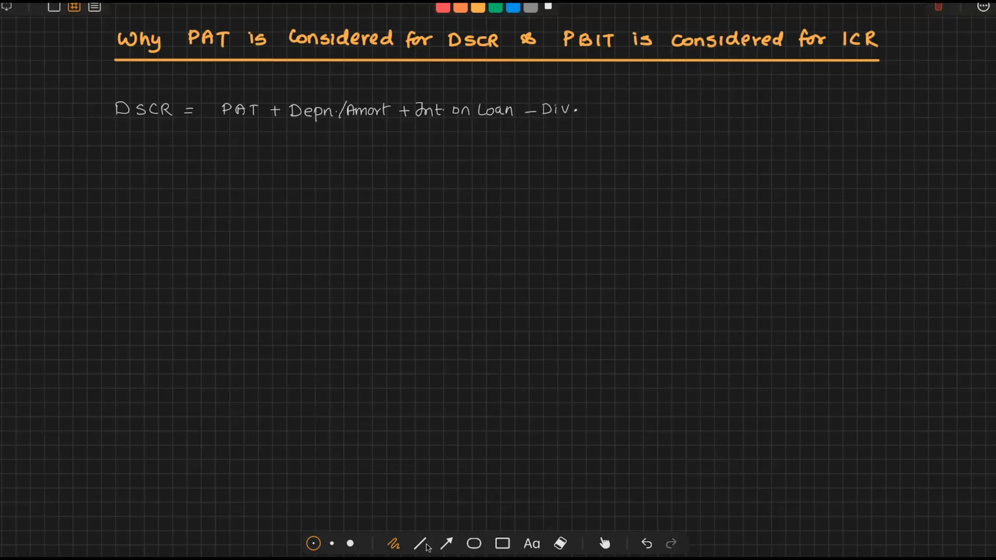
pyautogui.moveTo(219, 125); pyautogui.dragTo(499, 125)
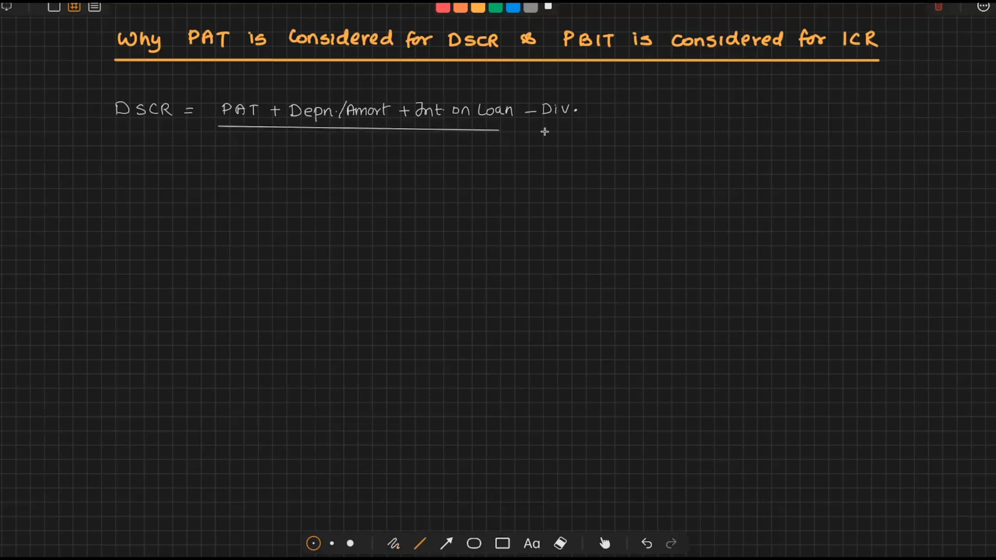
pyautogui.moveTo(499, 131); pyautogui.dragTo(579, 124)
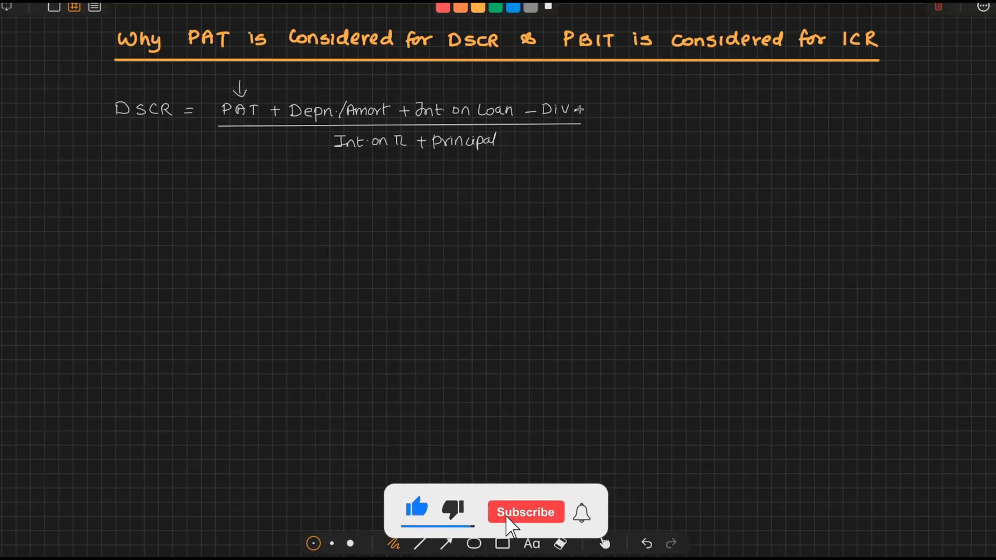
# Step: Write ICR = PBIT over Int. beside the DSCR formula, with a fraction bar
pyautogui.click(526, 512)
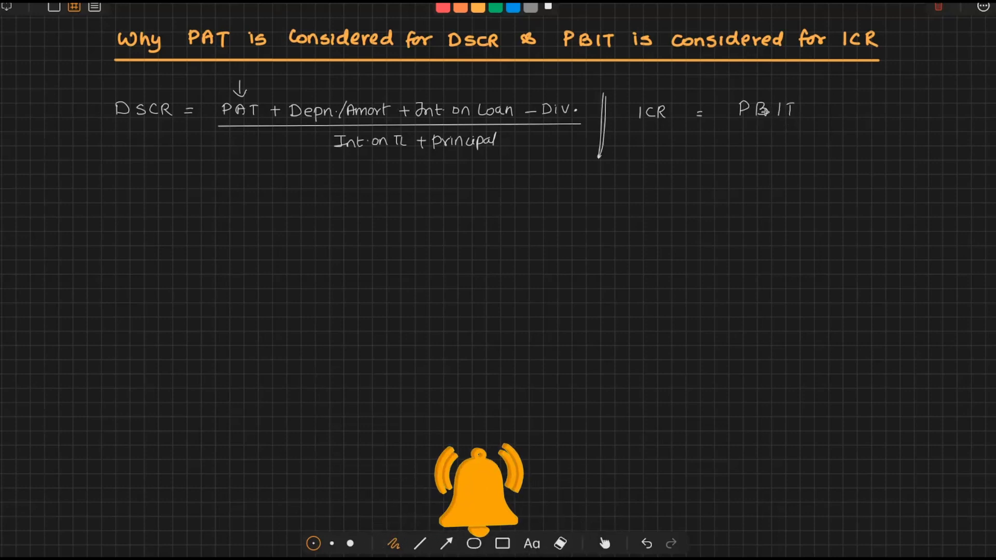
pyautogui.moveTo(735, 135); pyautogui.dragTo(799, 135)
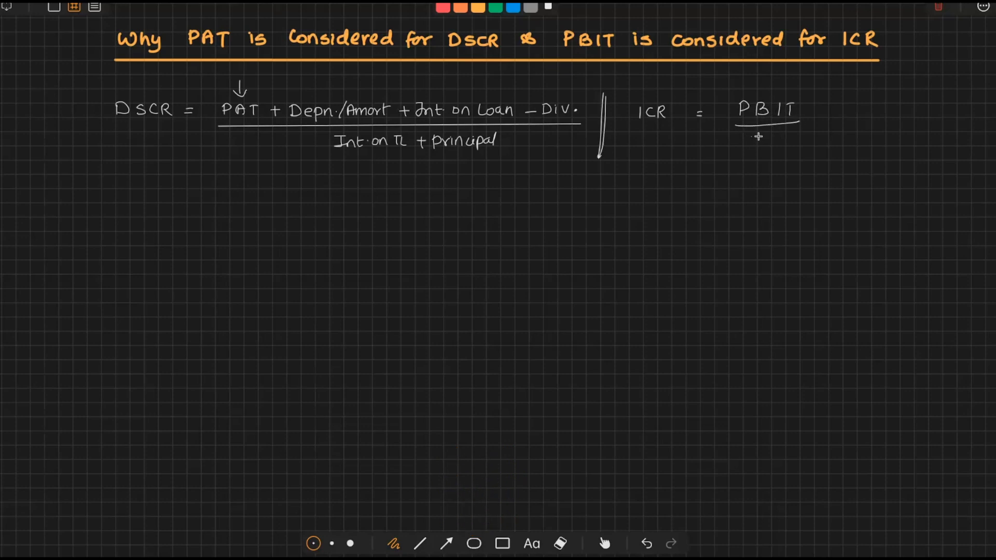
pyautogui.write('Int.')
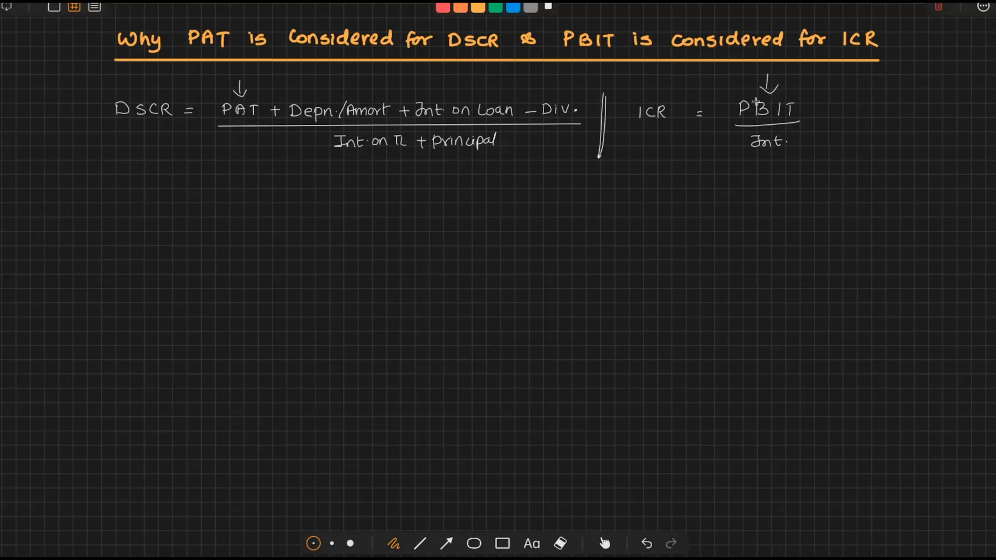
pyautogui.moveTo(790, 115)
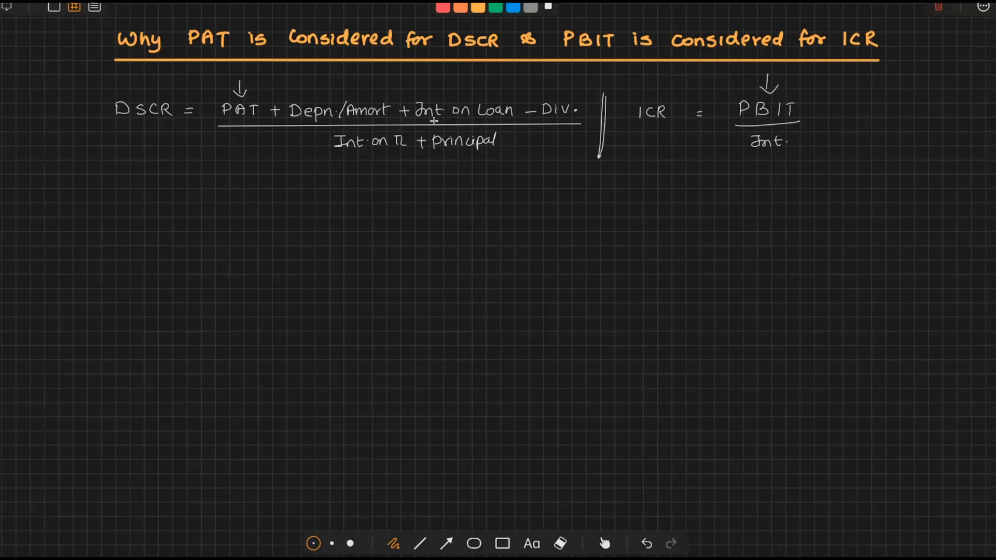
pyautogui.moveTo(487, 111)
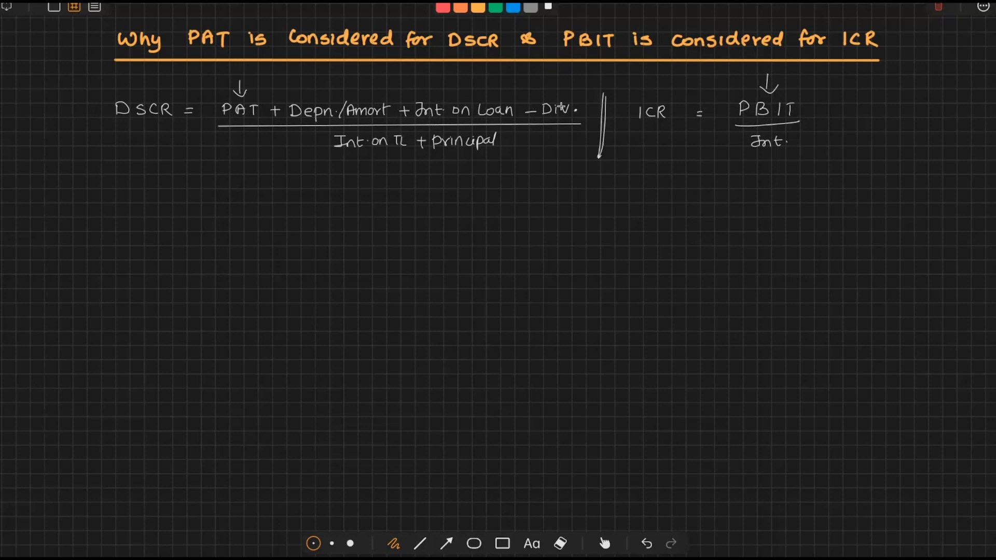
# Step: Underline the T in PBIT and squiggle-underline Int on TL and Principal
pyautogui.click(811, 113)
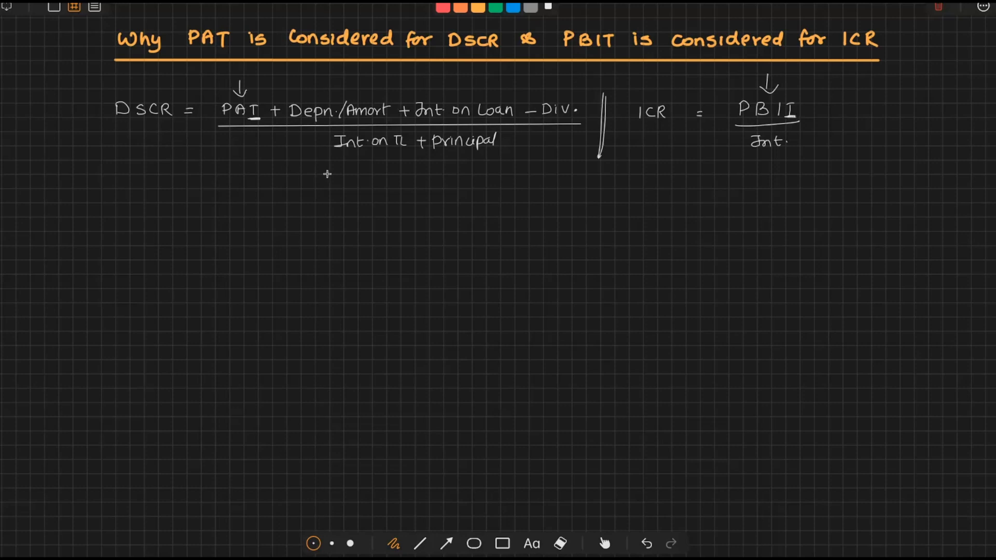
pyautogui.moveTo(307, 175)
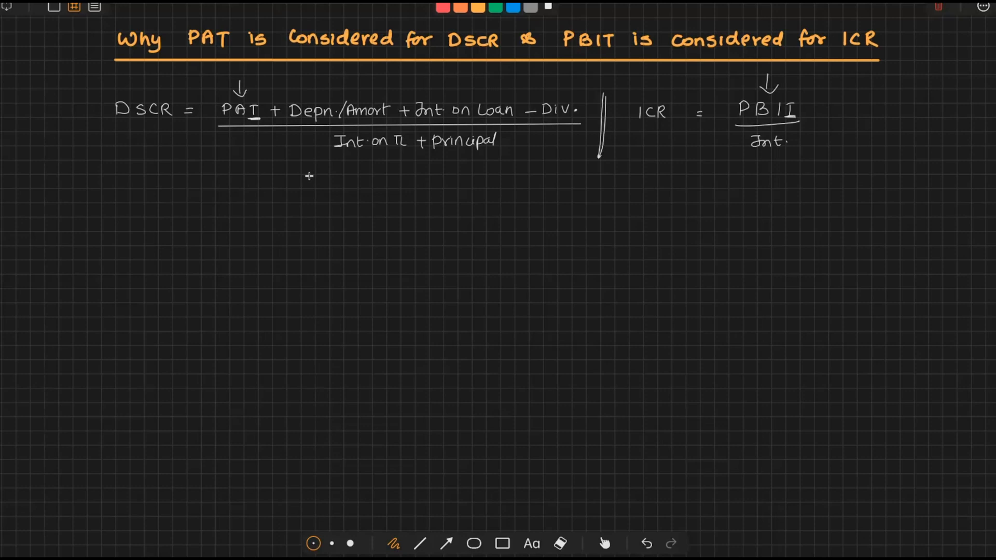
pyautogui.moveTo(333, 153); pyautogui.dragTo(407, 153)
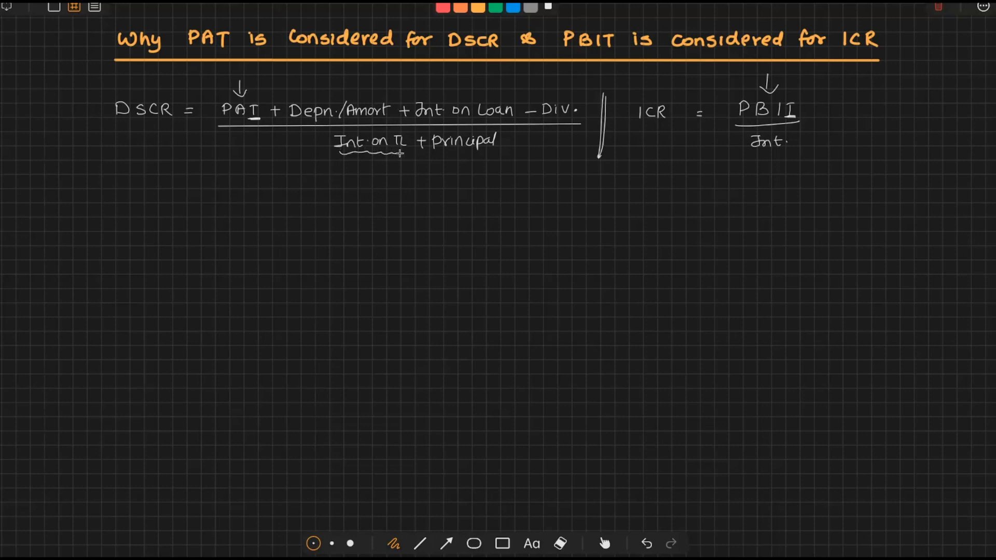
pyautogui.moveTo(431, 152); pyautogui.dragTo(491, 153)
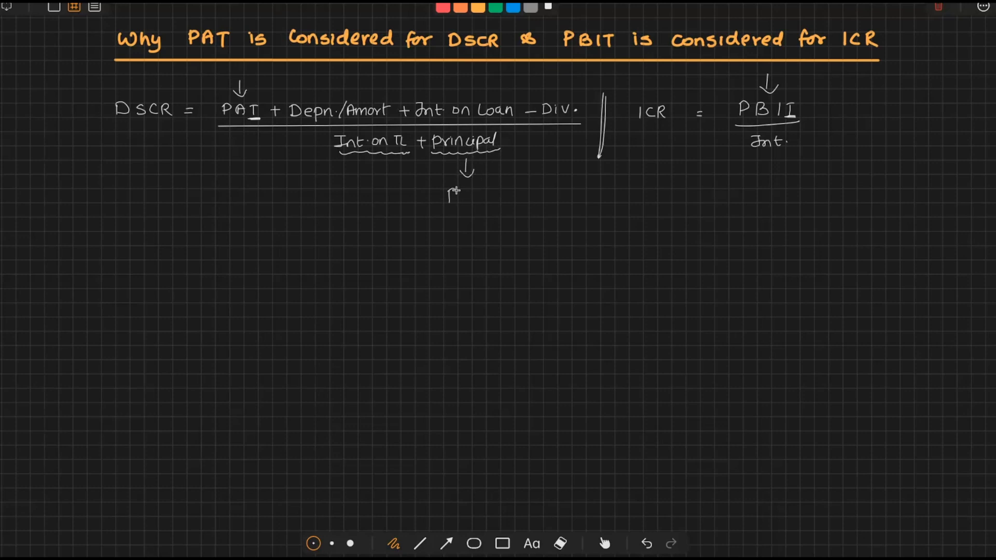
# Step: Link Principal to 'Profit', circle the ICR's Int., and begin the Sales 100 example
pyautogui.write('Profit')
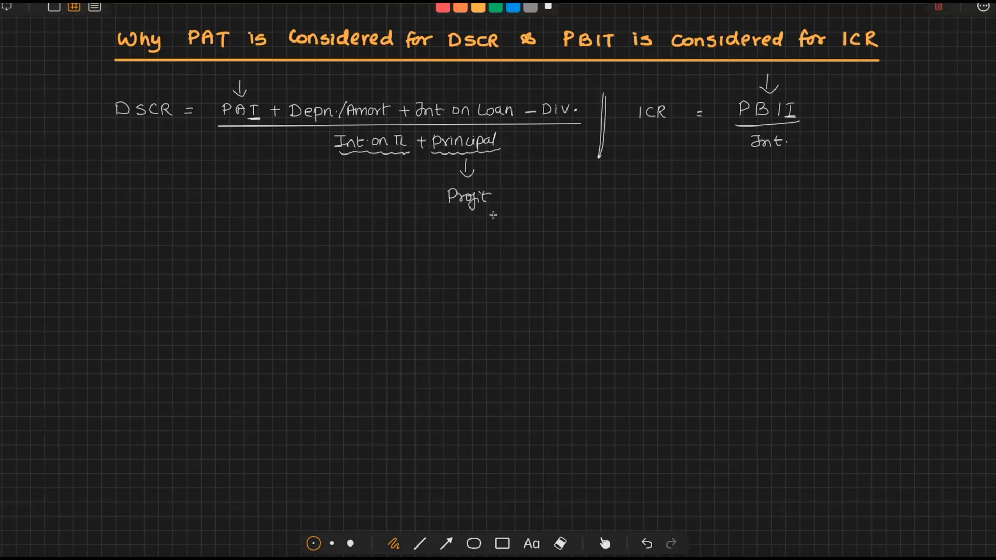
pyautogui.moveTo(495, 204)
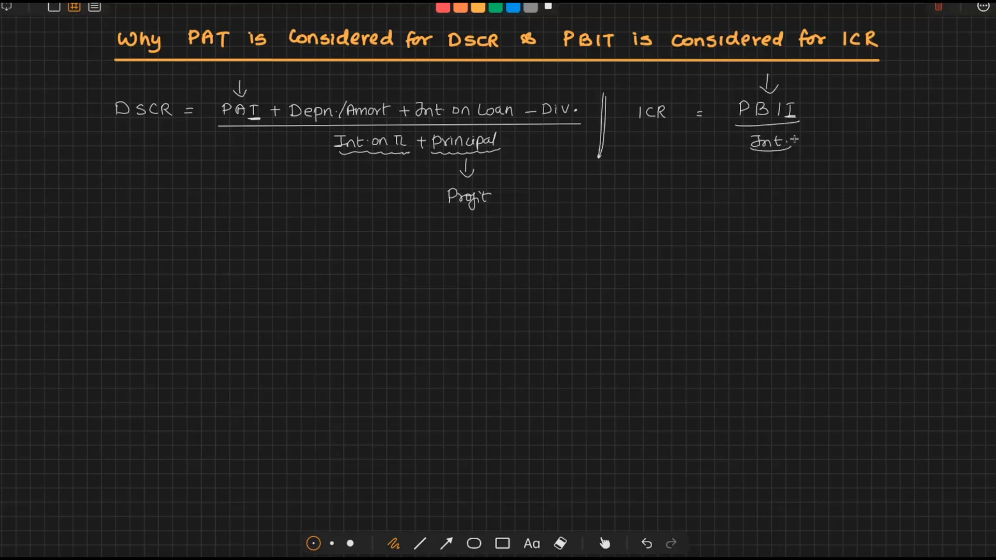
pyautogui.moveTo(744, 140); pyautogui.dragTo(797, 146)
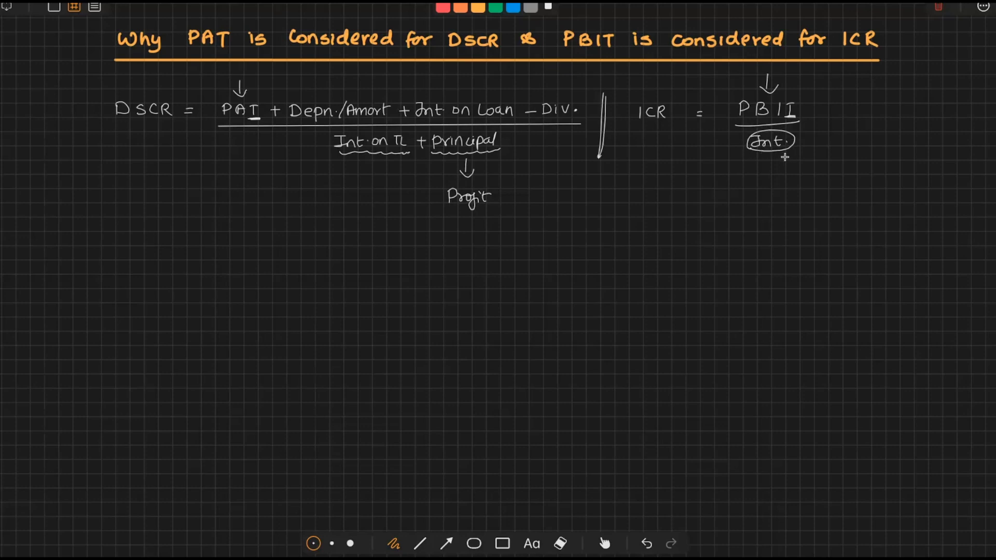
pyautogui.moveTo(786, 152)
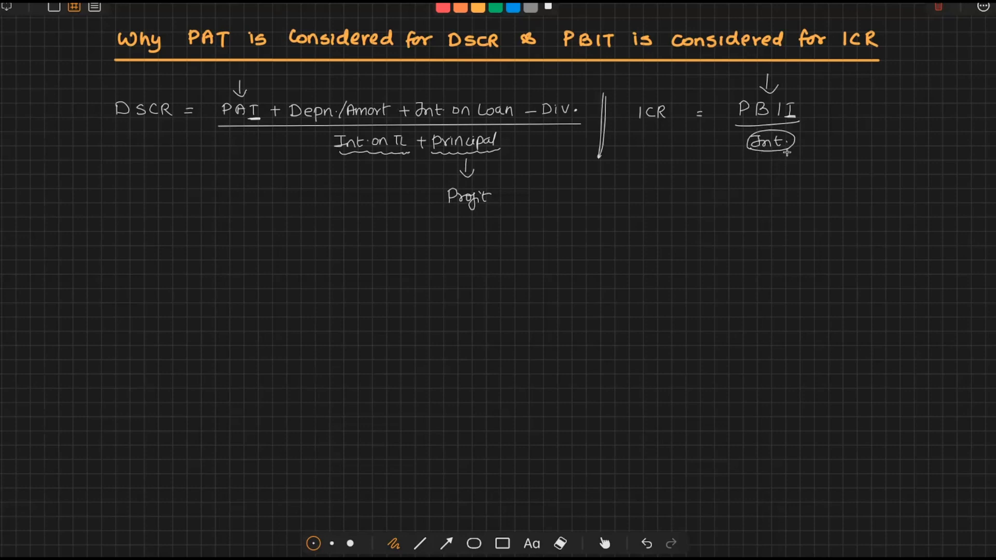
pyautogui.moveTo(785, 153)
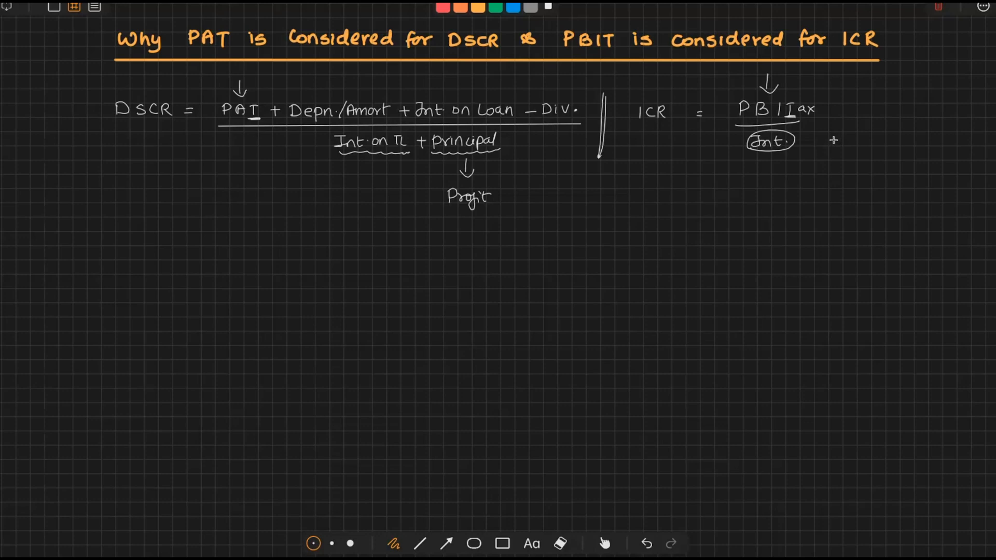
pyautogui.moveTo(827, 134)
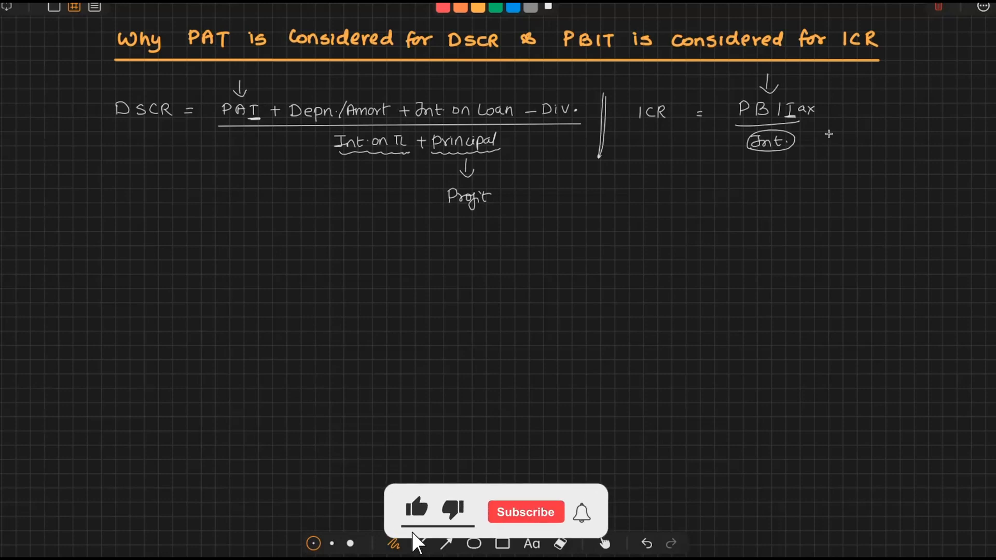
pyautogui.click(526, 512)
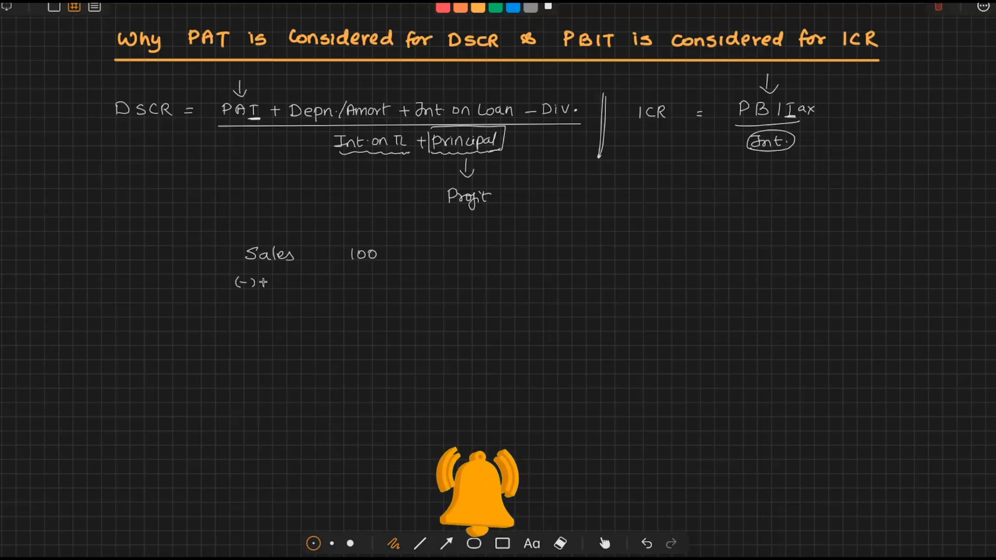
# Step: Write the expenses and (-) Depn (10) lines below Sales 100
pyautogui.write('Exp')
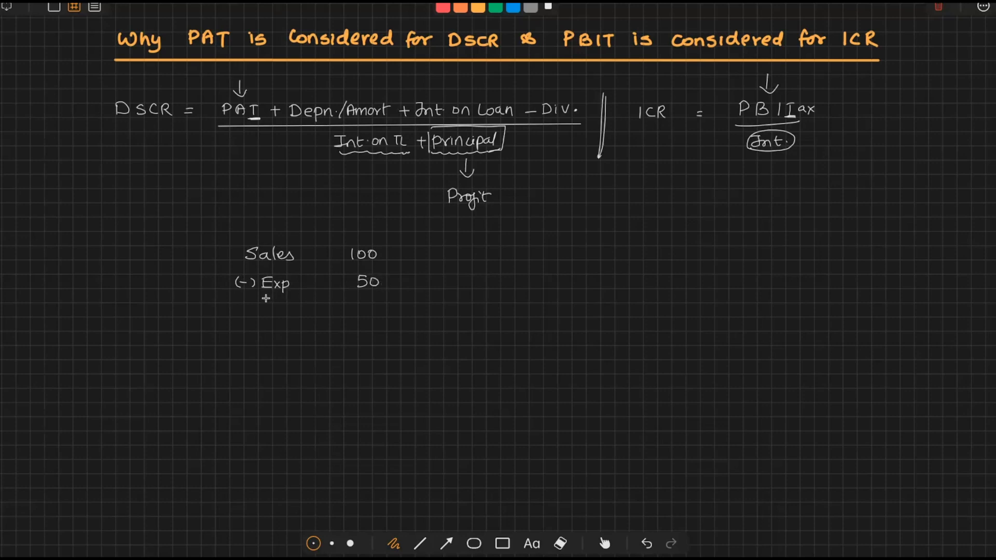
pyautogui.write('(-) D')
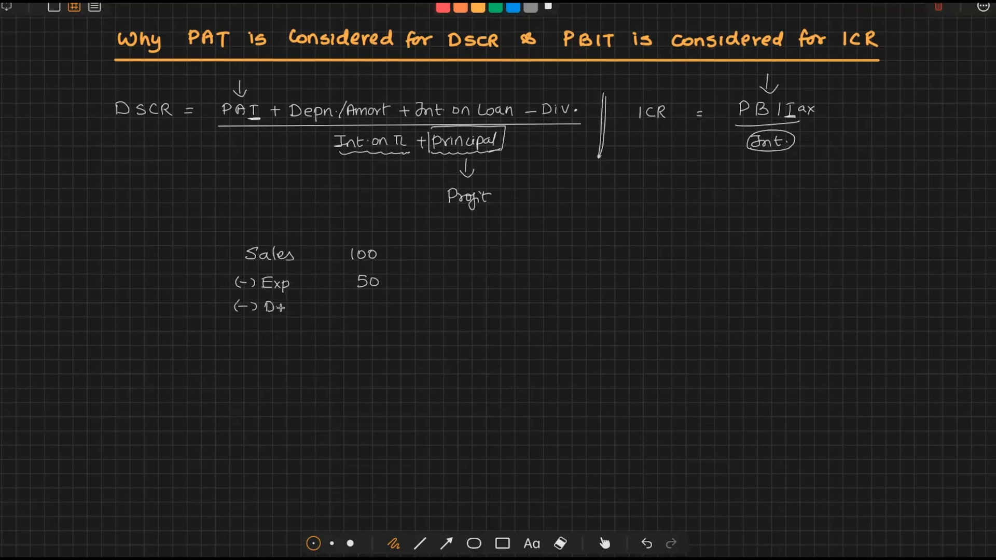
pyautogui.write('Depn')
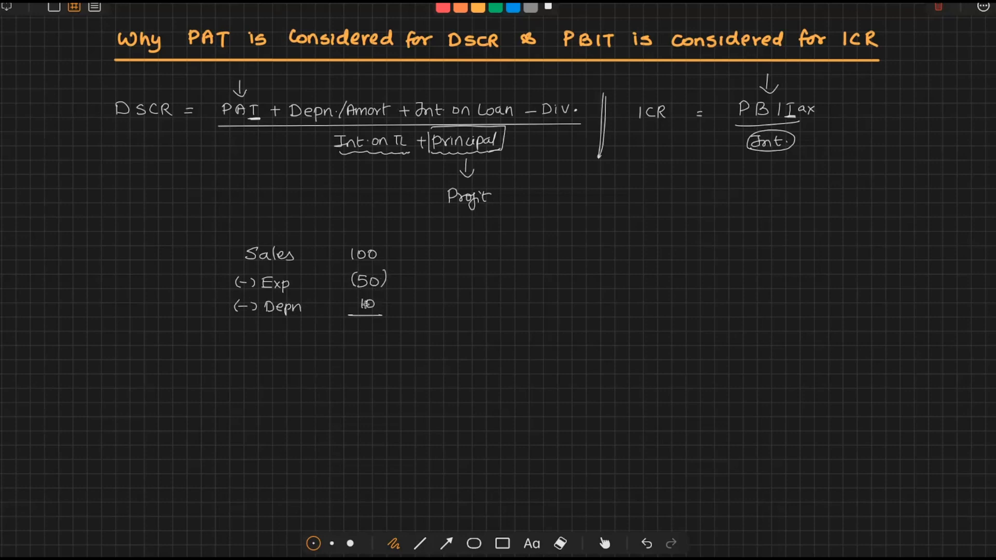
pyautogui.write('(10)')
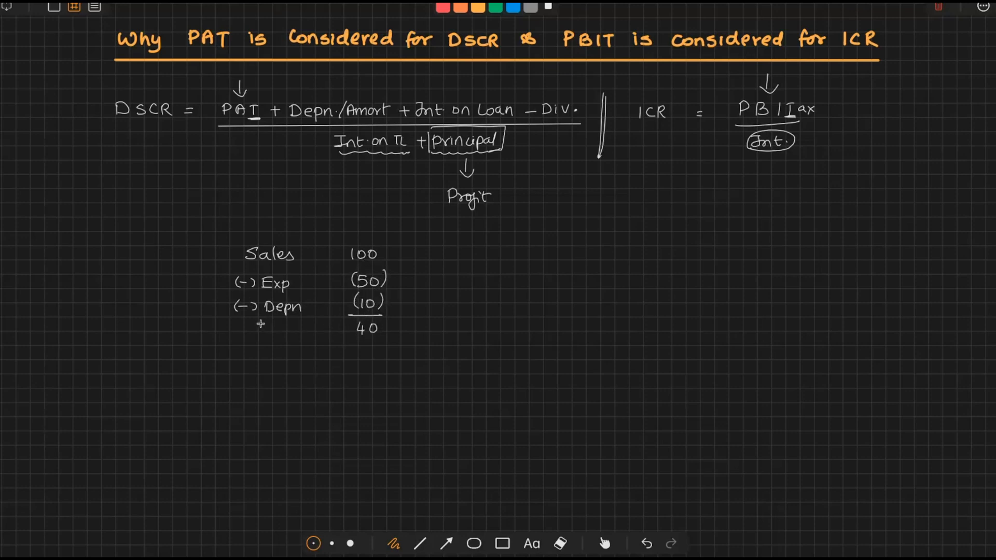
# Step: Add EBIT 40, (-) Int (15), EBT 25, (-) Tax and EAT 15
pyautogui.write('EBIT')
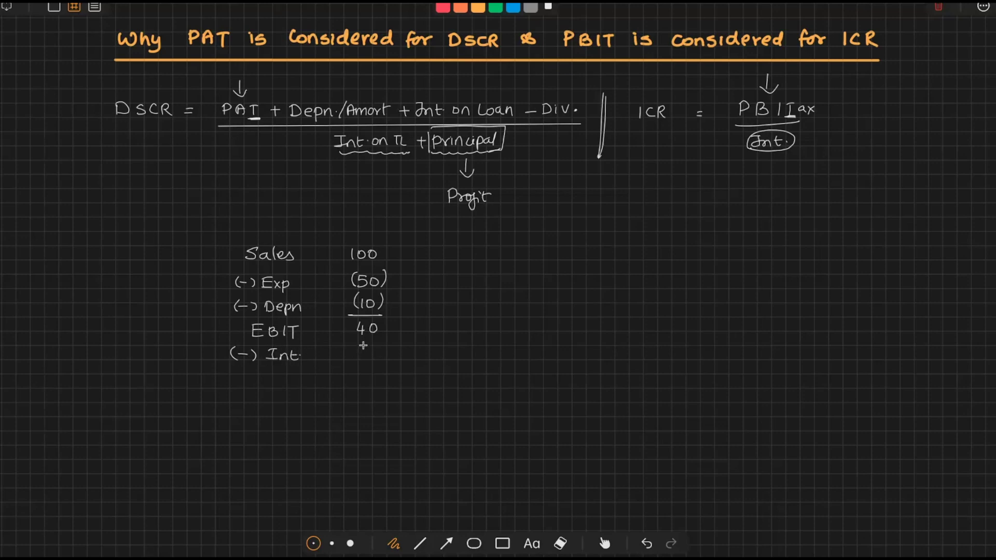
pyautogui.write('15)')
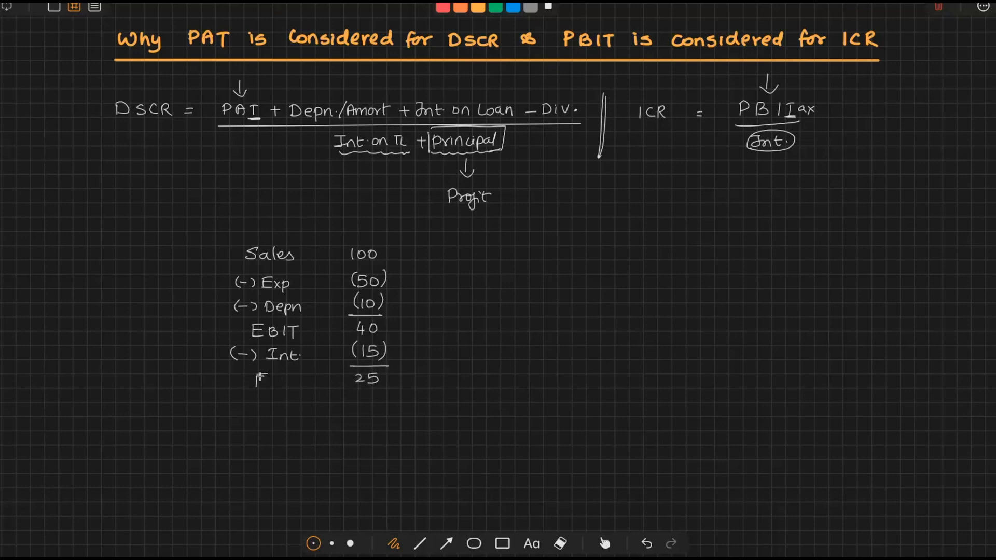
pyautogui.write('EBT')
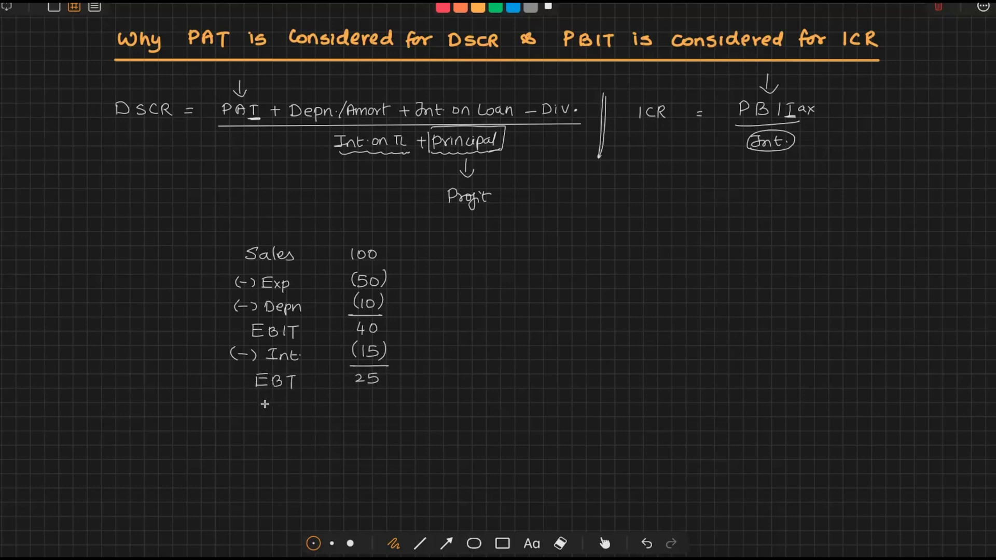
pyautogui.write('(—)')
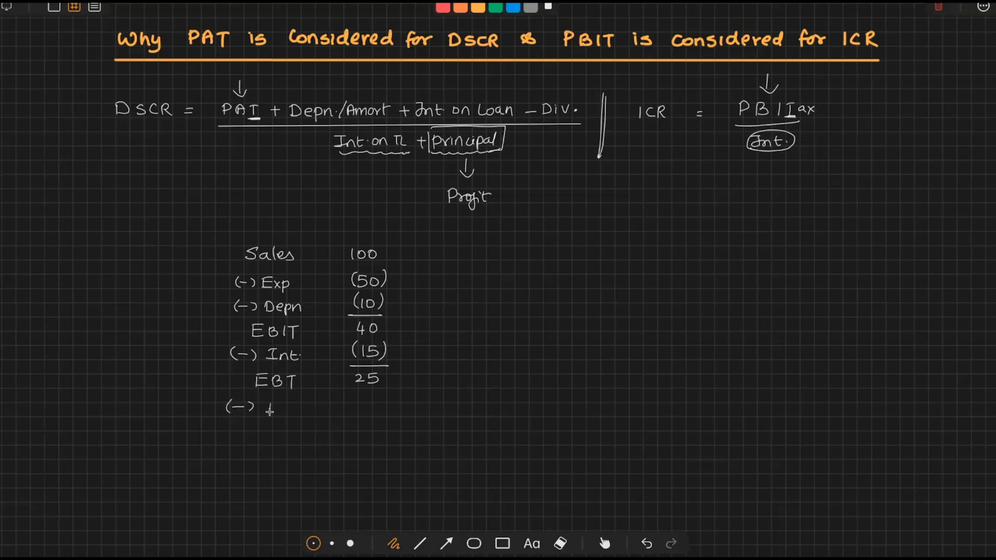
pyautogui.write('Tax (10')
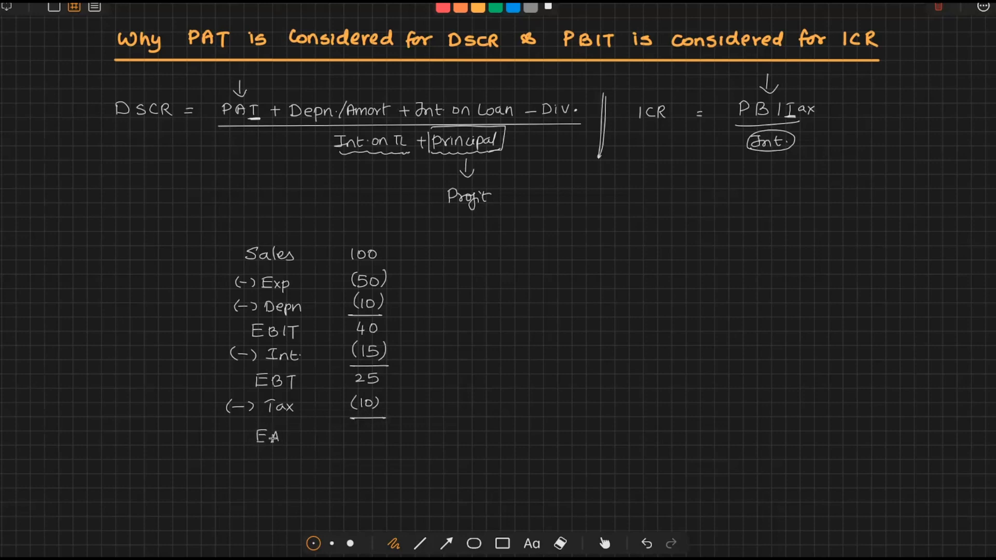
pyautogui.write('15')
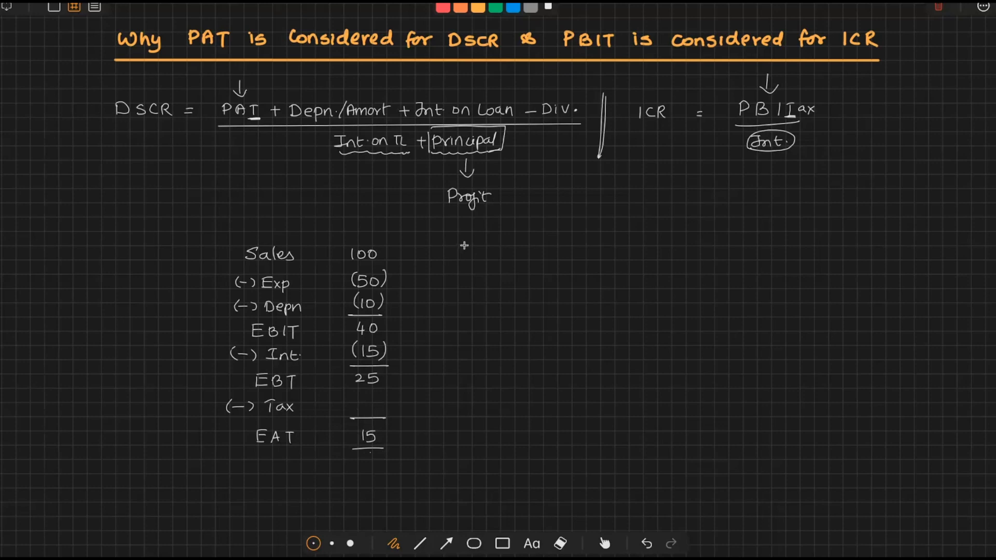
pyautogui.moveTo(473, 235)
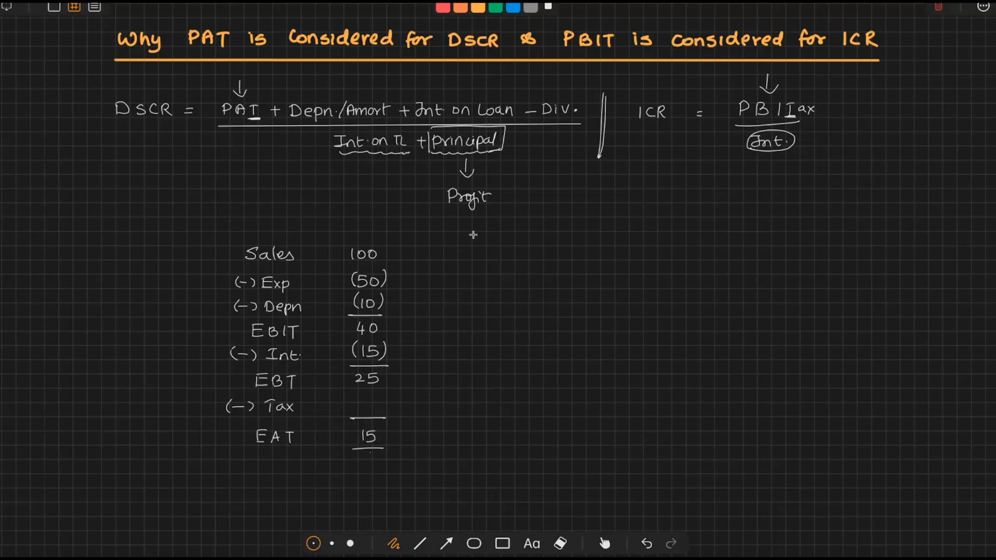
pyautogui.moveTo(474, 236)
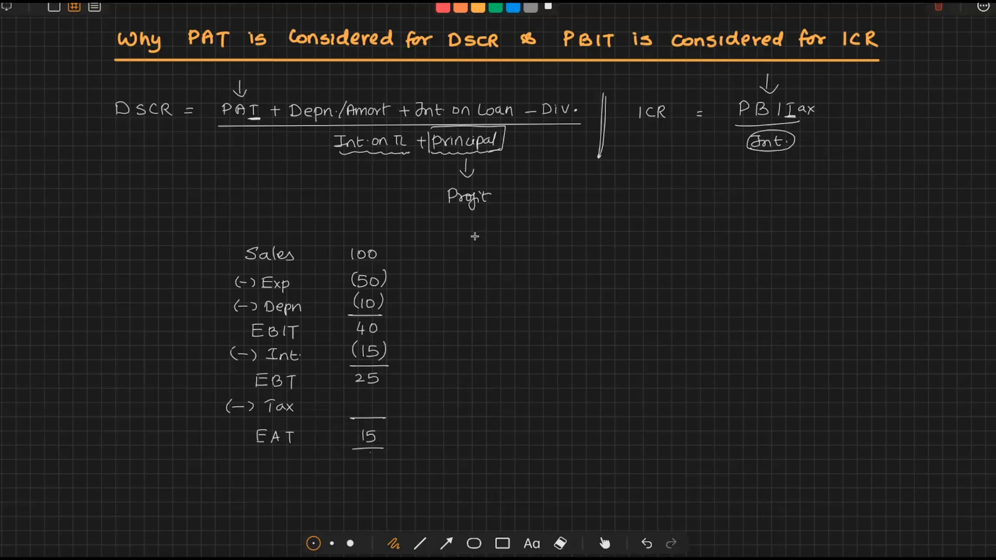
pyautogui.moveTo(472, 233)
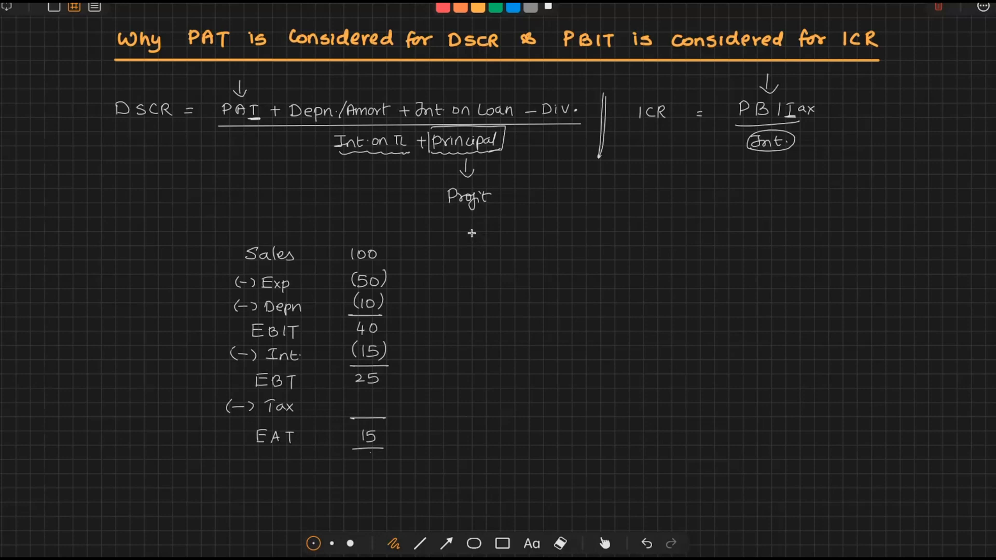
# Step: List Int 15 and Prin 30 beside the P&L, totalled to 45
pyautogui.write('Int')
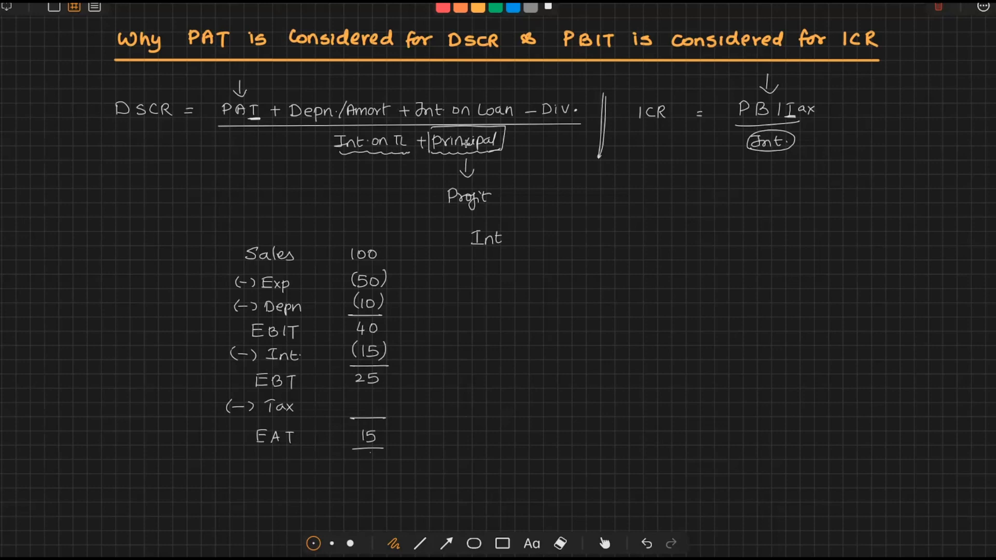
pyautogui.moveTo(524, 224)
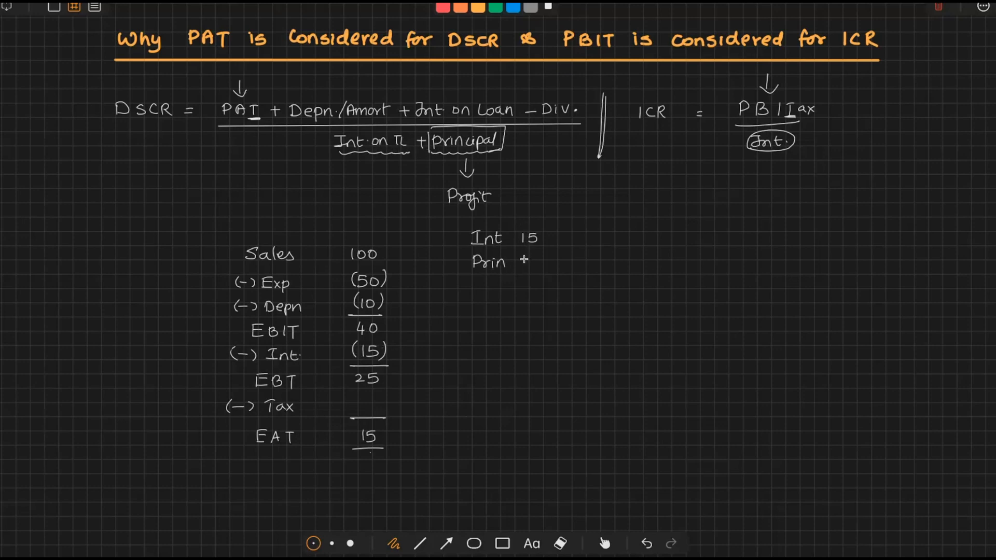
pyautogui.write('30')
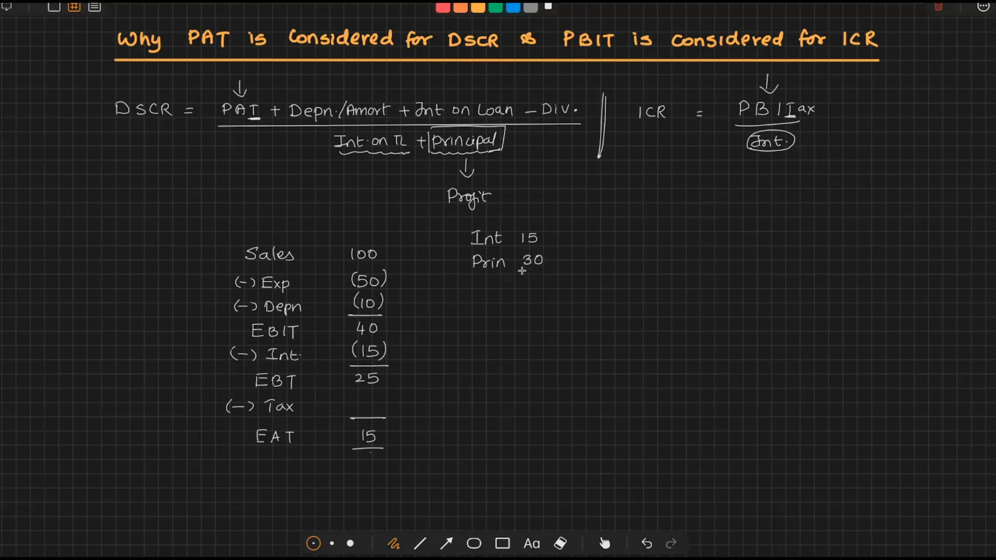
pyautogui.write('45')
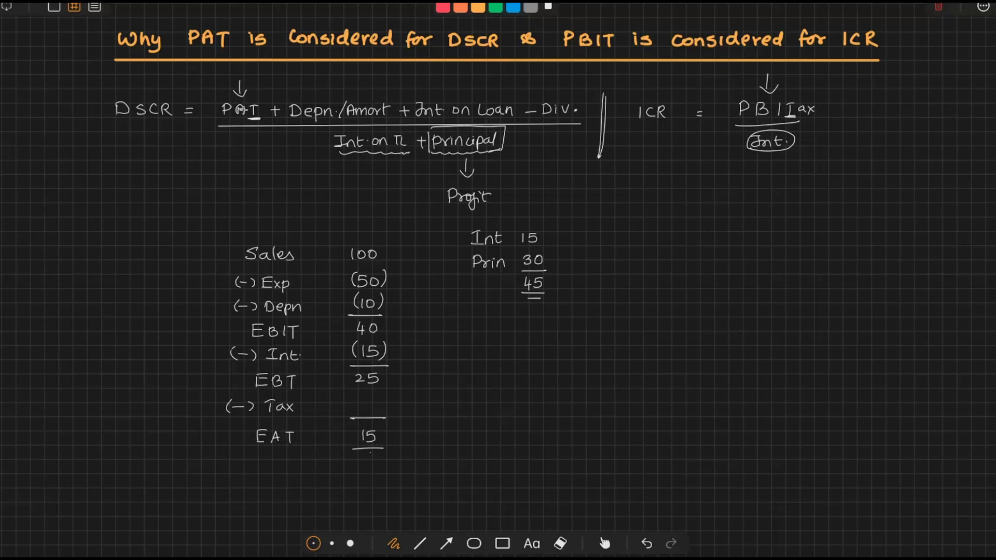
pyautogui.moveTo(461, 331)
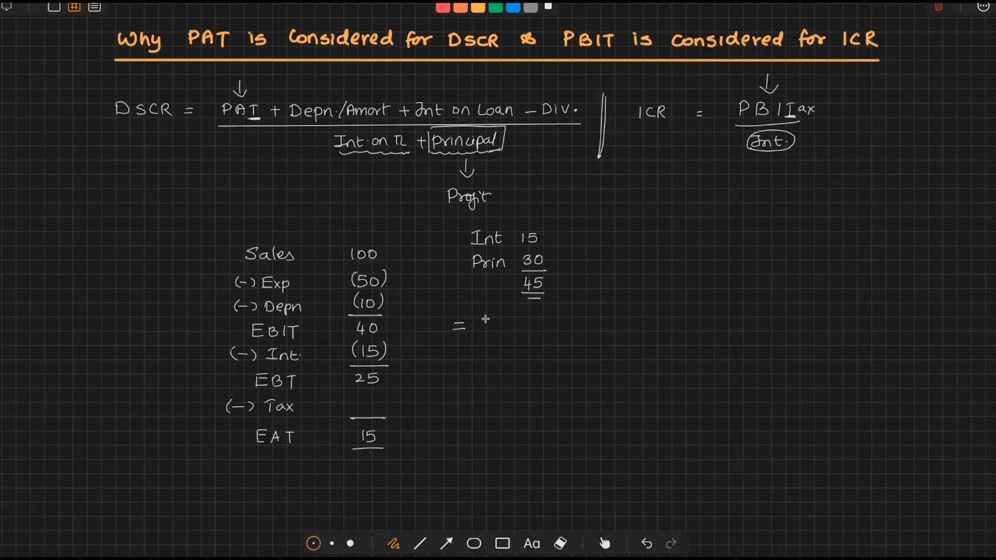
# Step: Write the DSCR numerator = 40 + 10 + 0 − 0 over a fraction line
pyautogui.write('40 +')
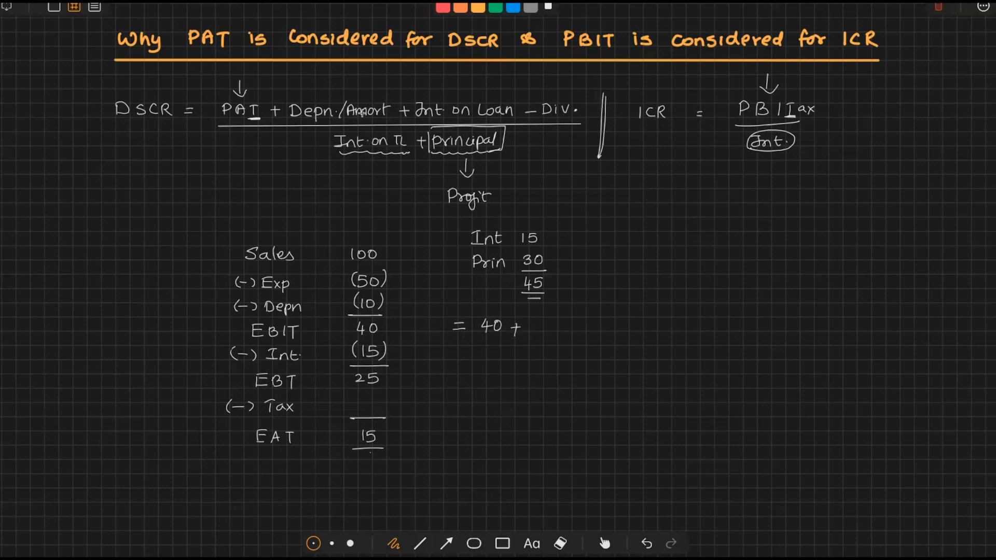
pyautogui.write('10 +')
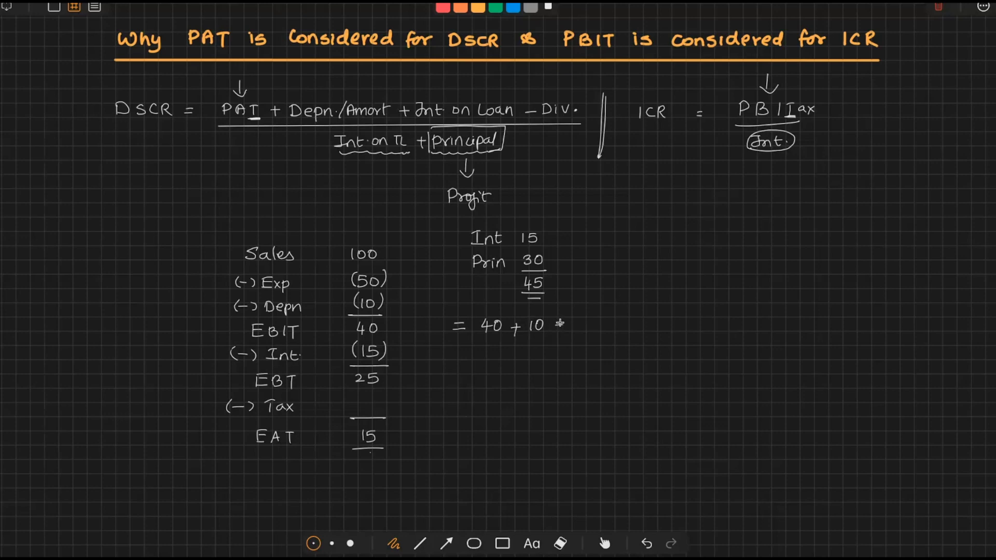
pyautogui.click(559, 325)
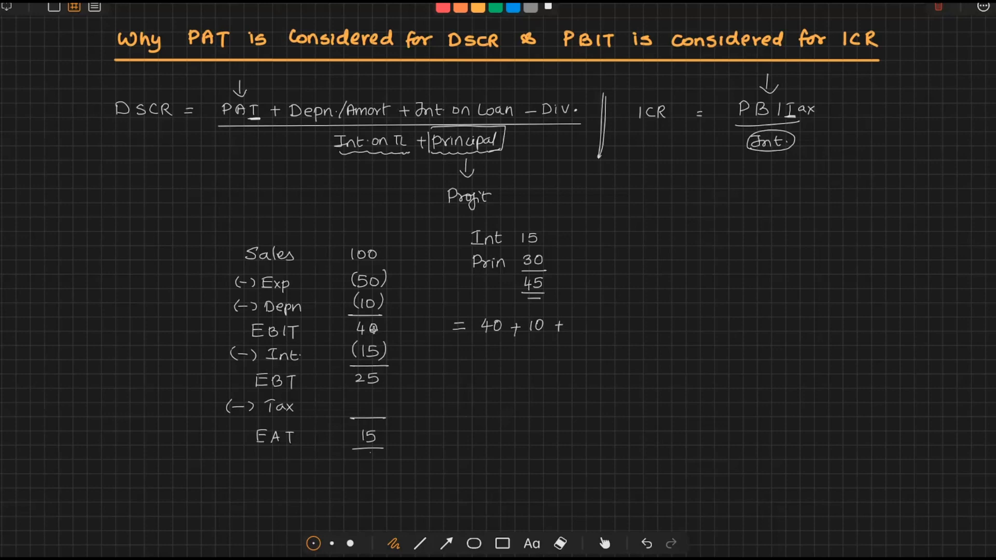
pyautogui.write('0 +')
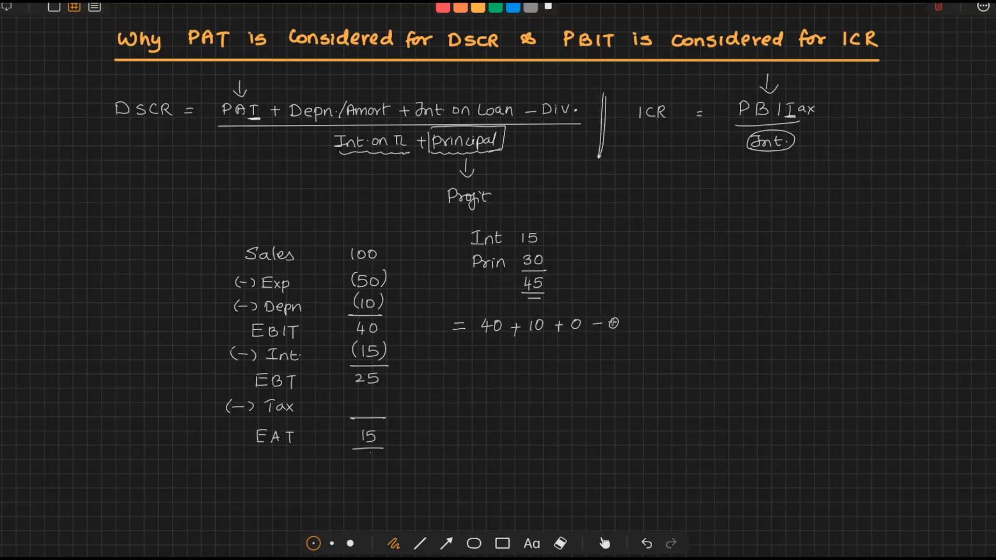
pyautogui.moveTo(476, 341); pyautogui.dragTo(622, 341)
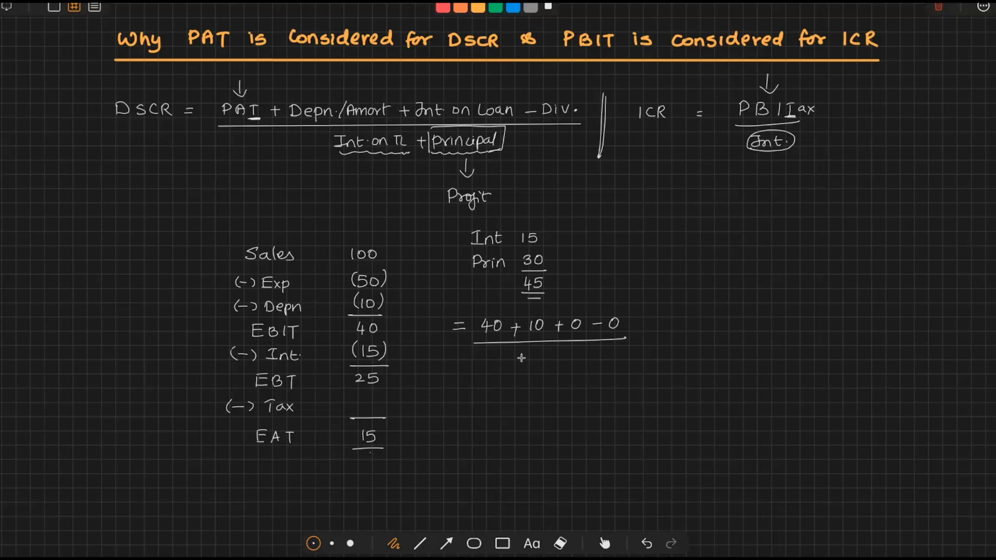
# Step: Write 15+30 as the denominator, then = 50/45 = 1.11
pyautogui.write('15+30')
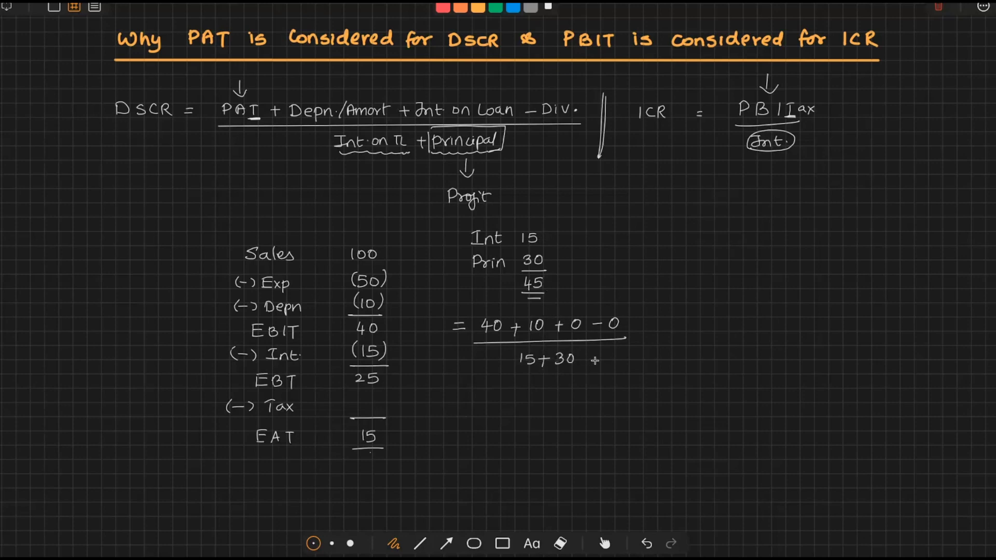
pyautogui.click(459, 397)
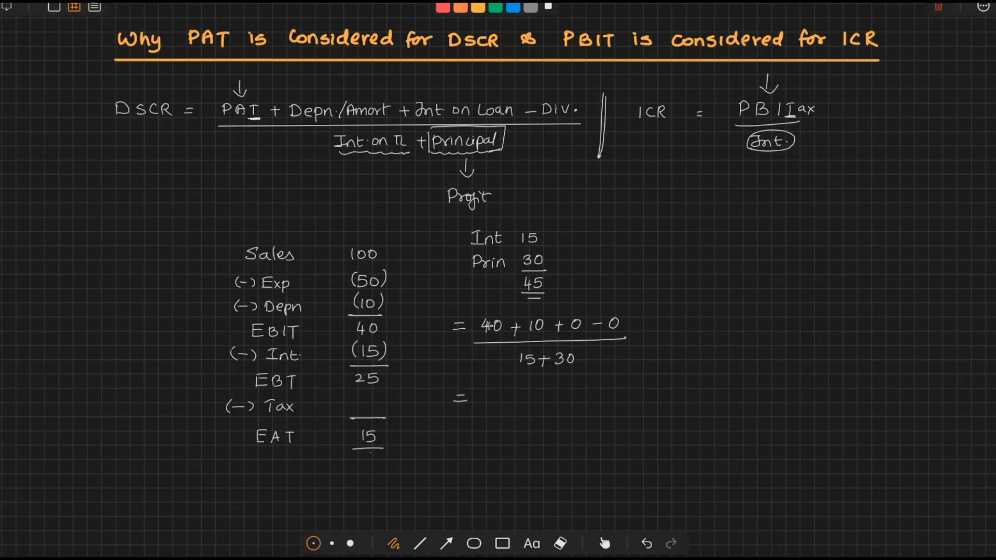
pyautogui.write('5')
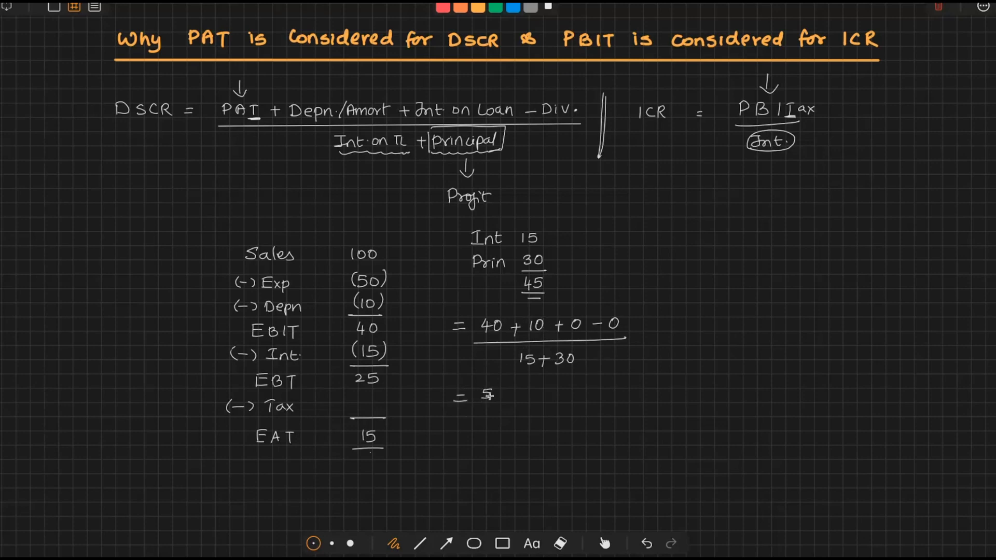
pyautogui.write('50/45 =')
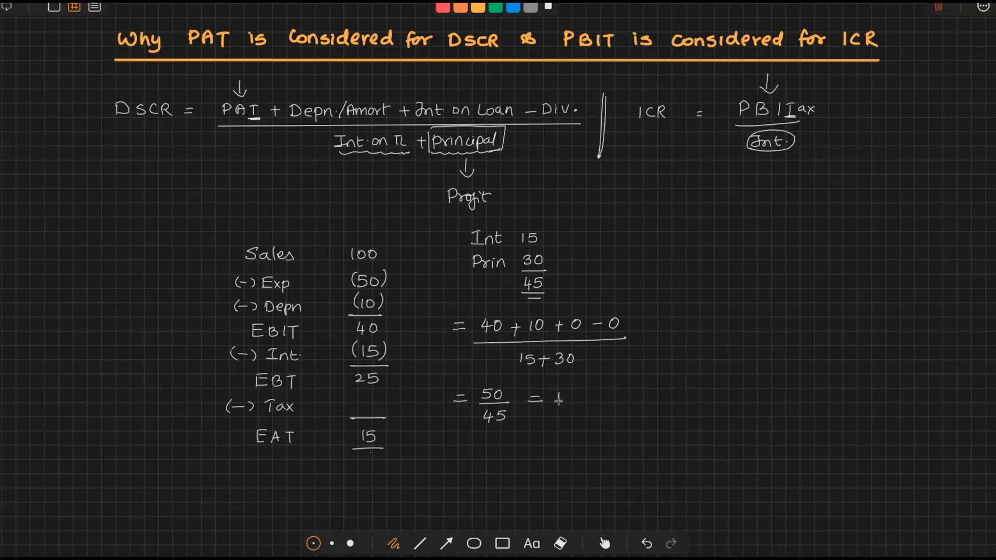
pyautogui.write('1.11')
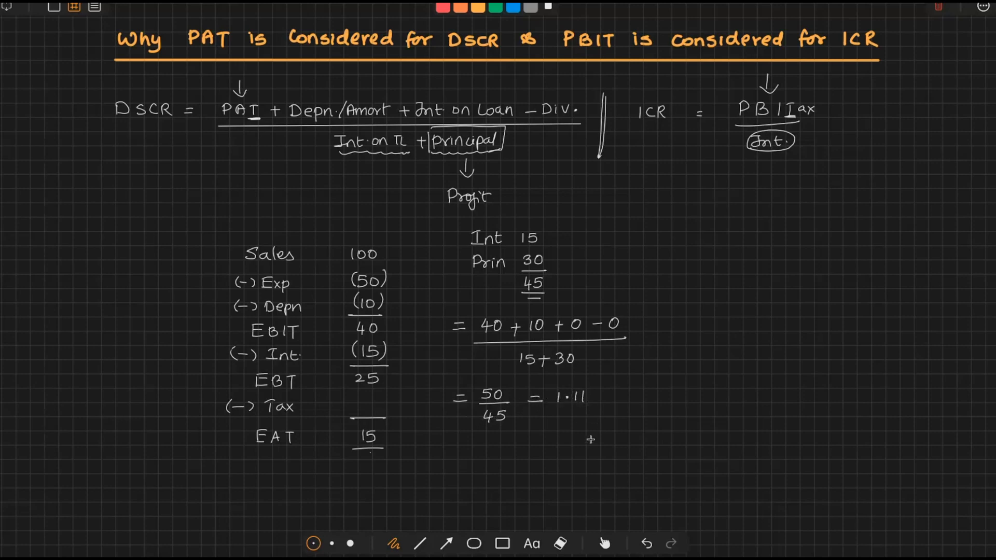
pyautogui.moveTo(588, 439)
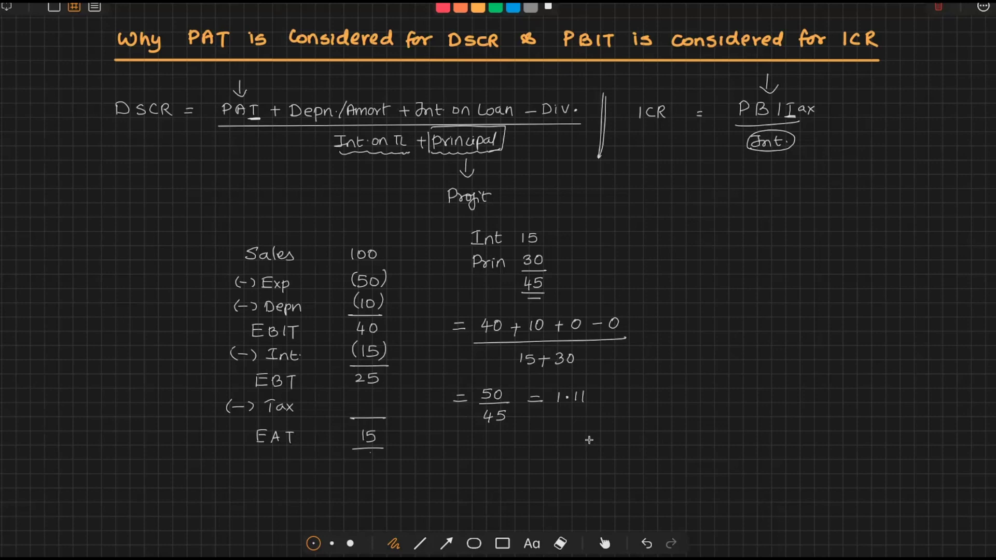
pyautogui.moveTo(562, 410)
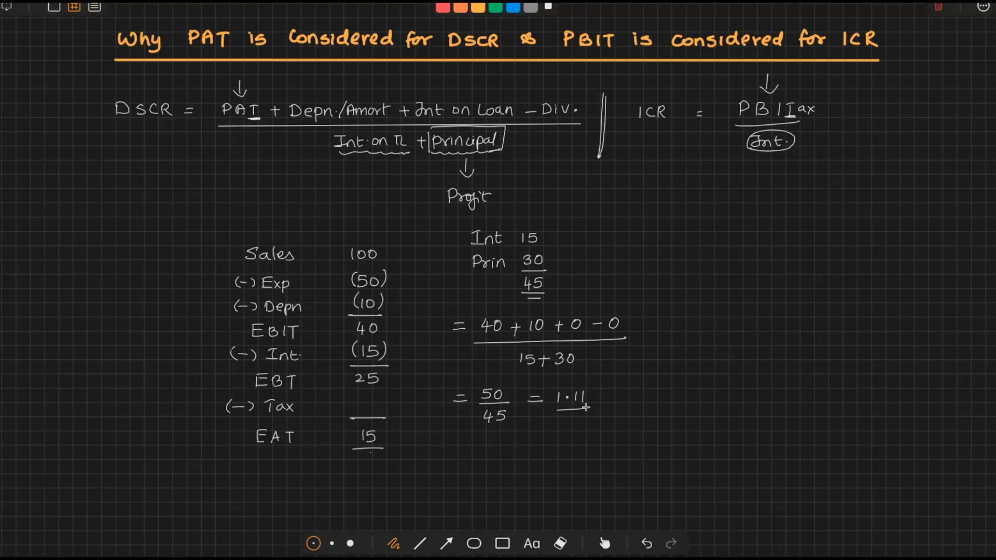
# Step: Write 1.00 beneath the 1.11 DSCR result for comparison
pyautogui.write('1.00')
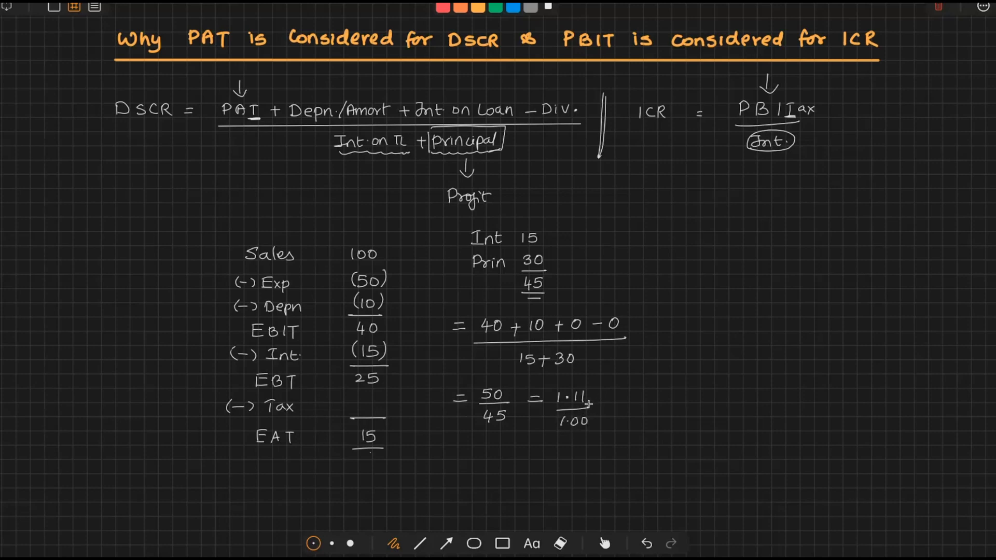
pyautogui.moveTo(600, 408)
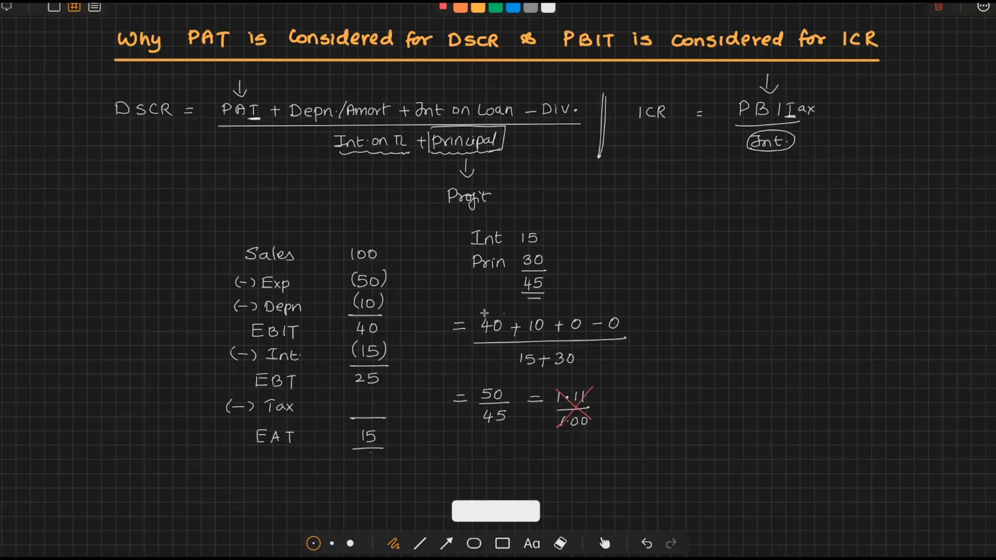
# Step: In red, circle 40 and 50, enter tax (10), and revise 50 to 40, noting < 1
pyautogui.moveTo(483, 323); pyautogui.dragTo(502, 337)
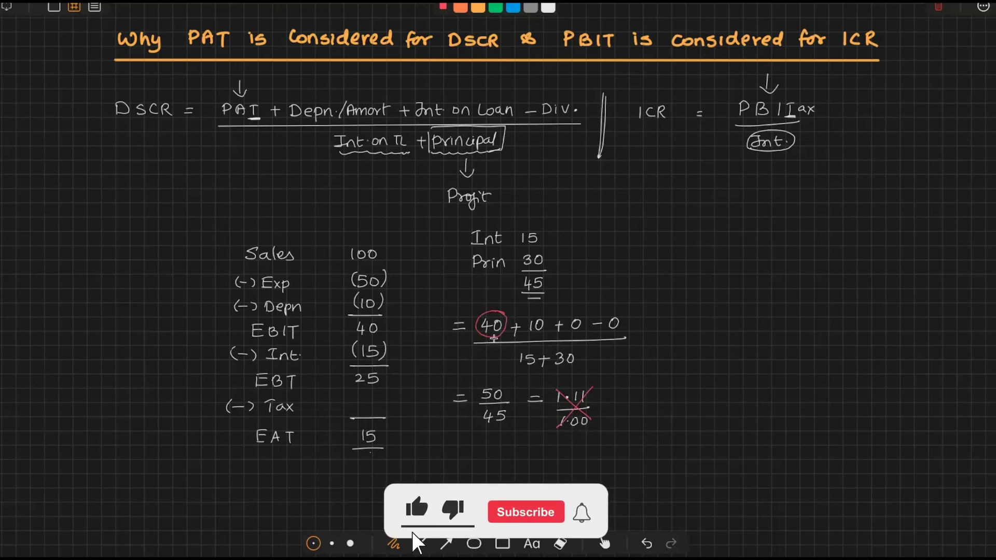
pyautogui.click(526, 512)
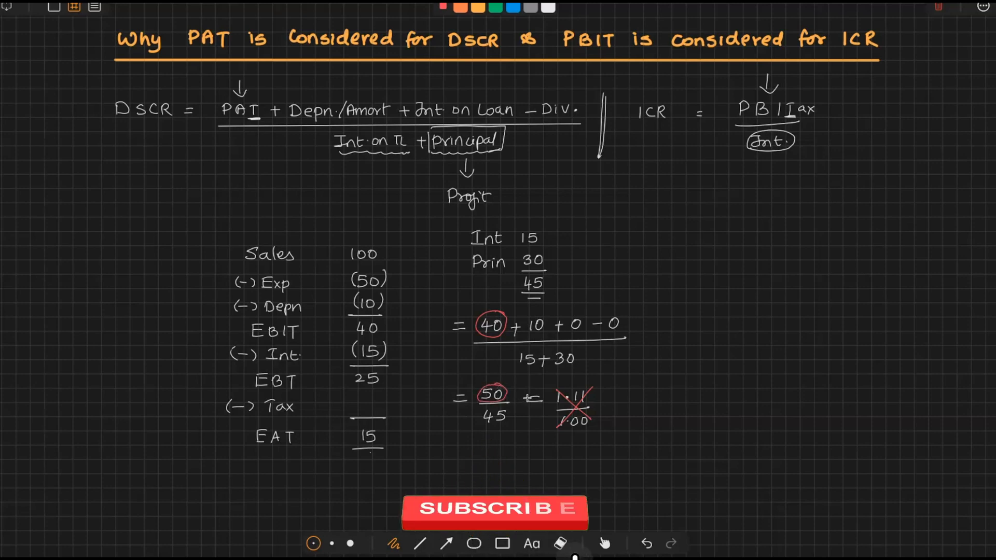
pyautogui.click(496, 510)
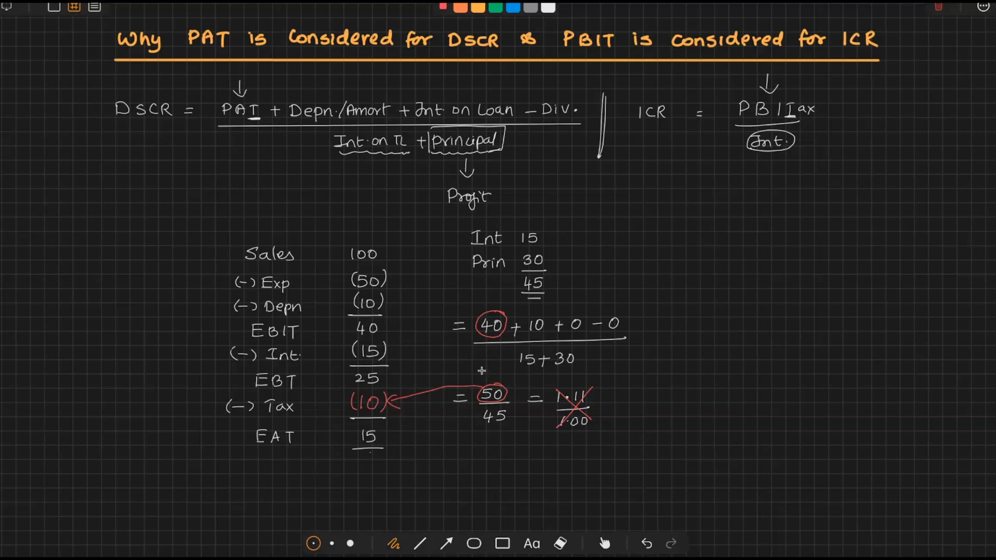
pyautogui.write('40')
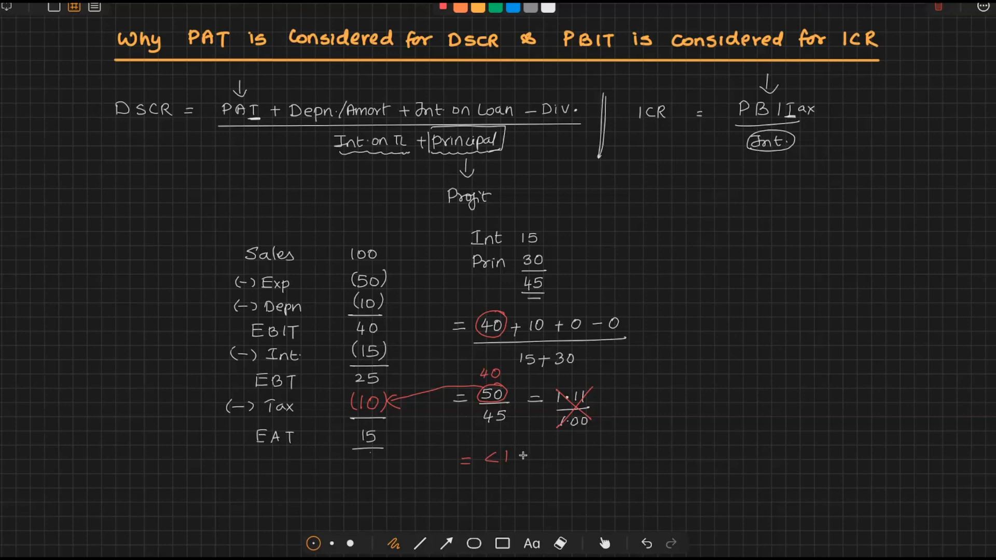
pyautogui.moveTo(520, 452)
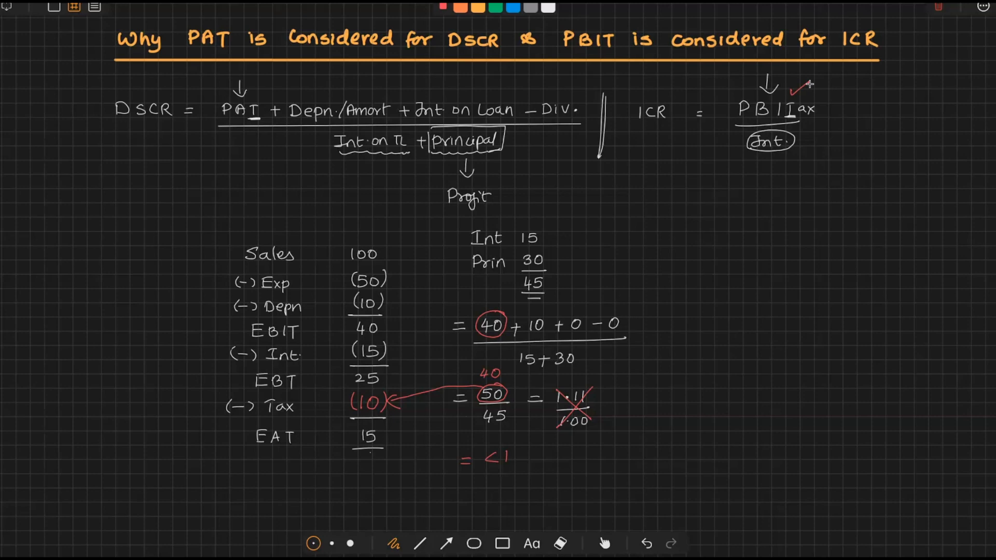
# Step: Tick PBIT in red and work the ICR as 40/15 = 2.67 Times
pyautogui.moveTo(679, 207); pyautogui.dragTo(677, 444)
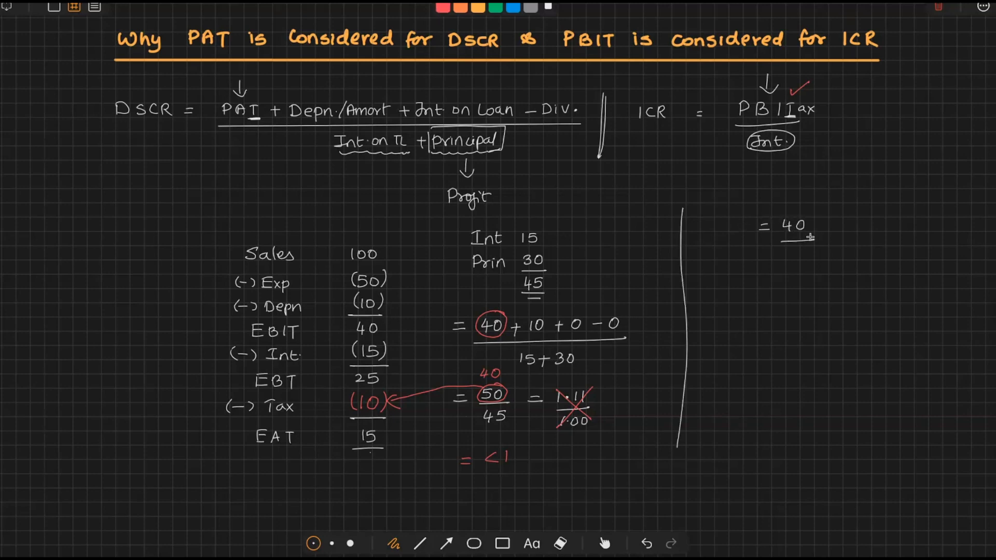
pyautogui.moveTo(794, 246)
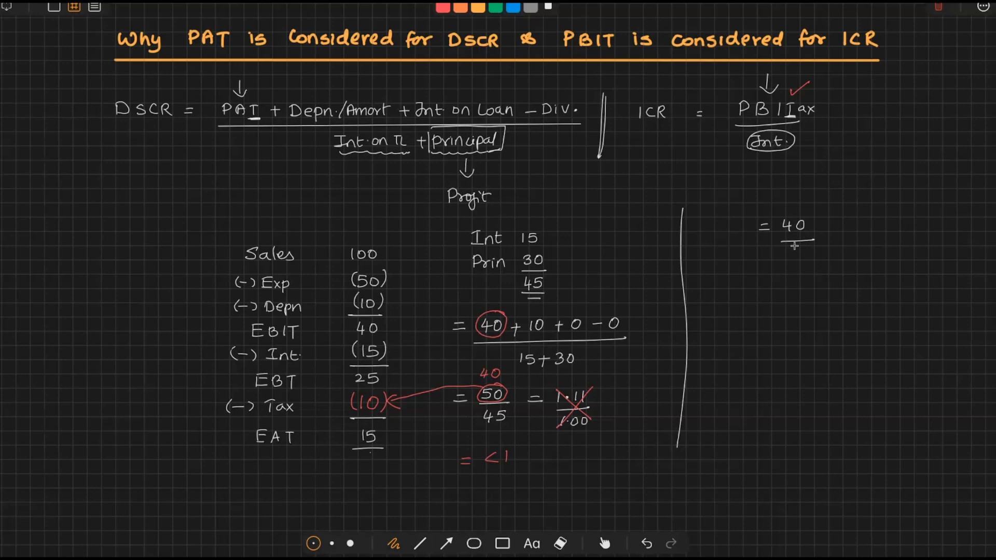
pyautogui.write('15')
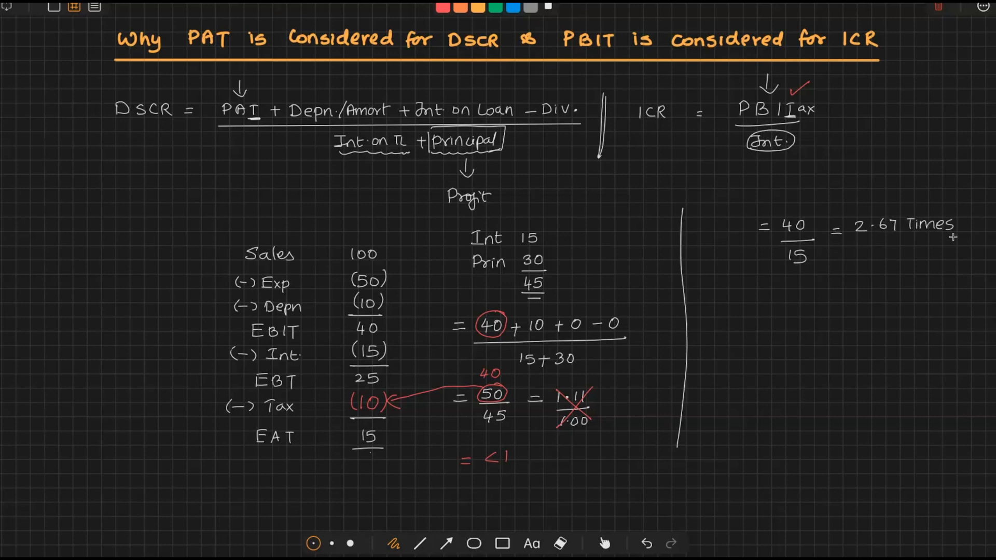
pyautogui.moveTo(762, 287)
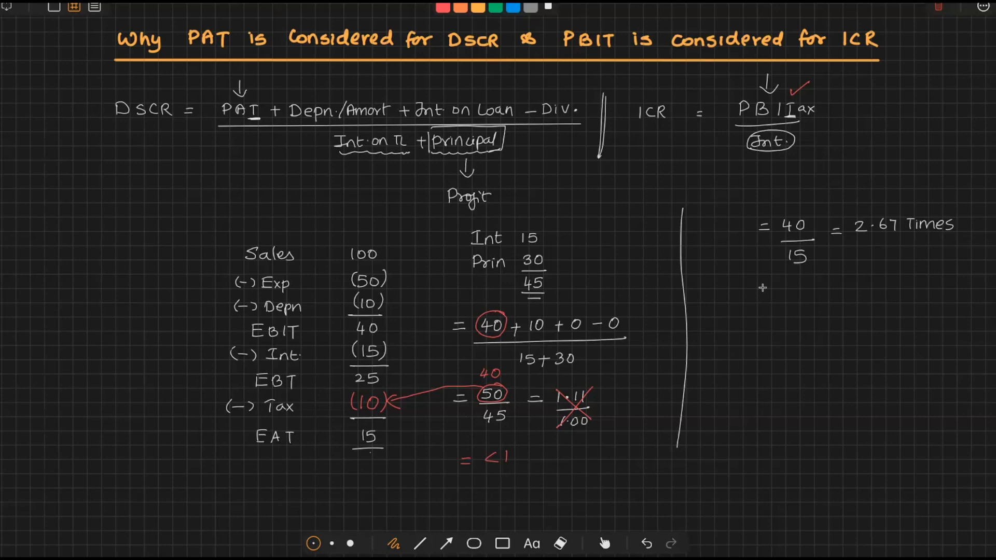
pyautogui.moveTo(716, 308)
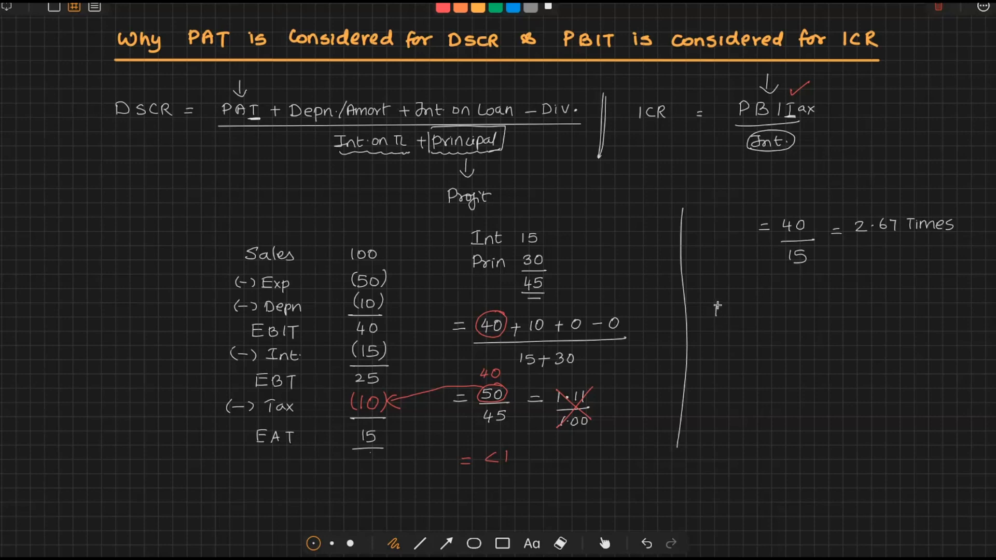
# Step: Write the note 'EAT → After Int.' below the ICR result
pyautogui.write('EAT → A')
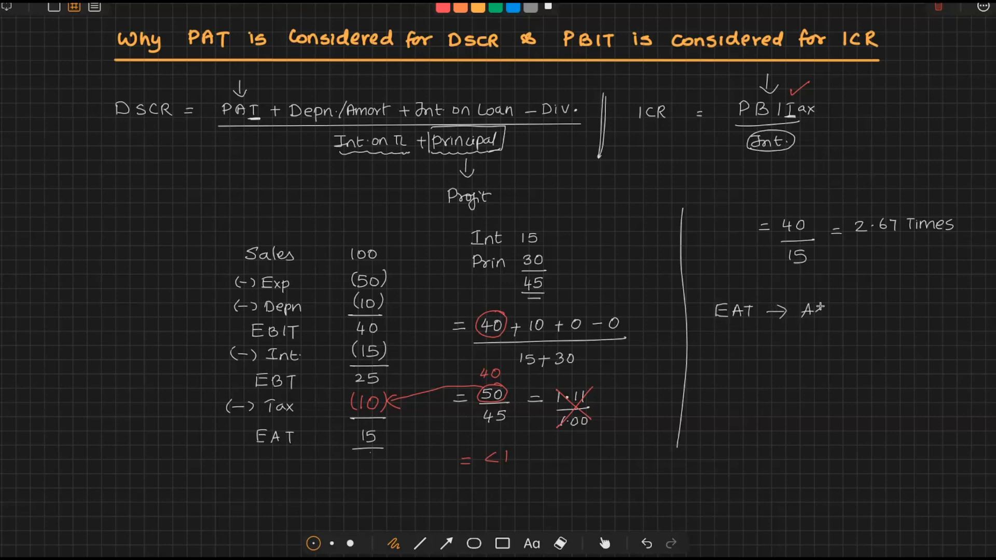
pyautogui.write('After Int.')
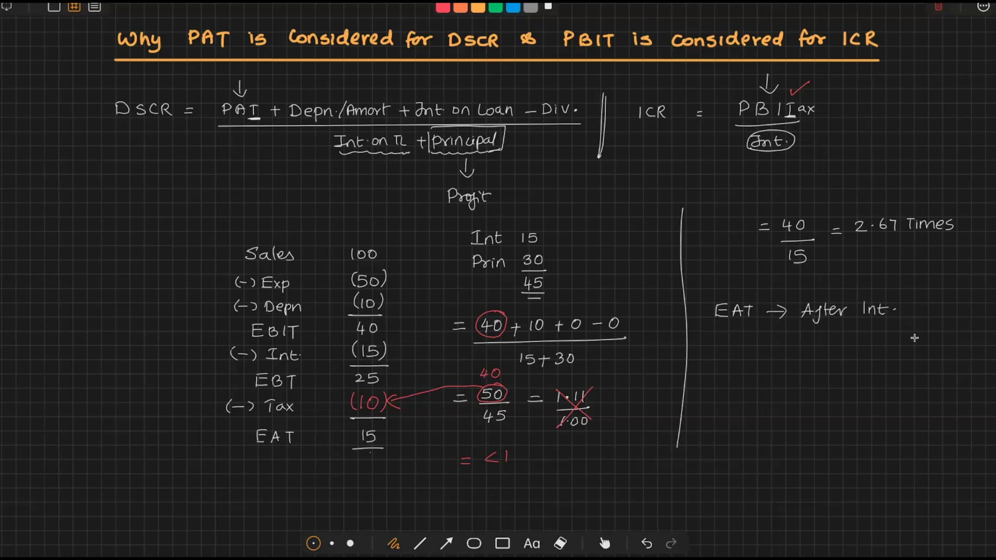
pyautogui.moveTo(914, 332)
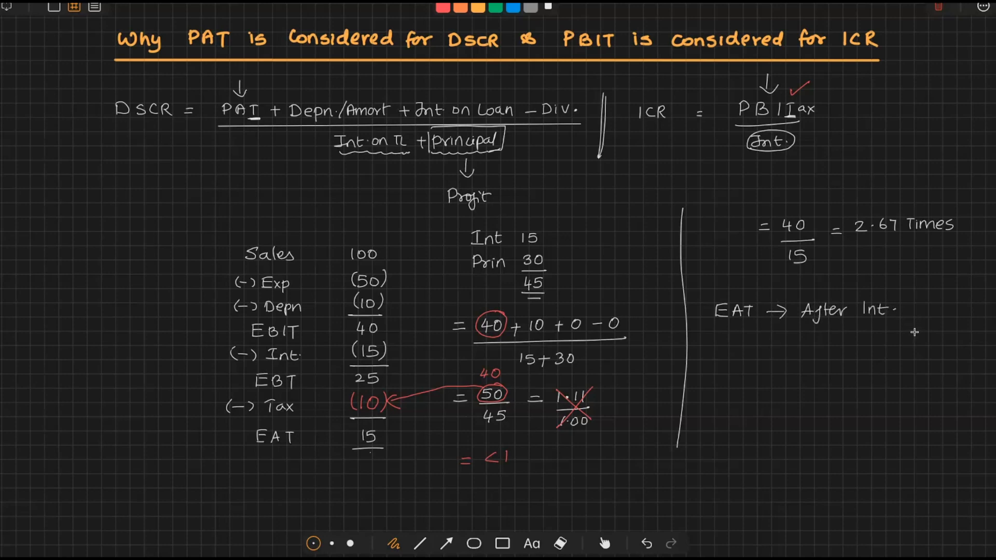
pyautogui.moveTo(818, 241)
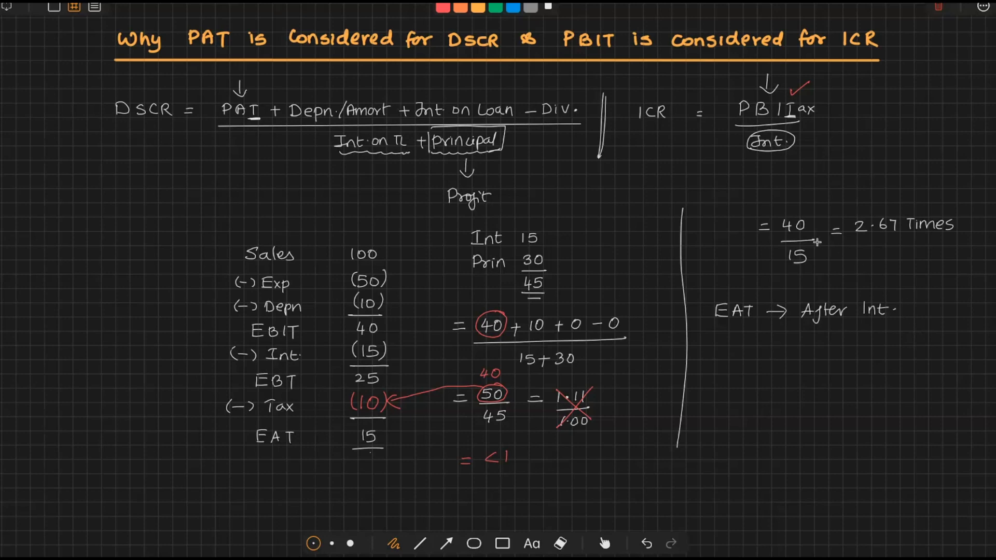
pyautogui.moveTo(785, 269)
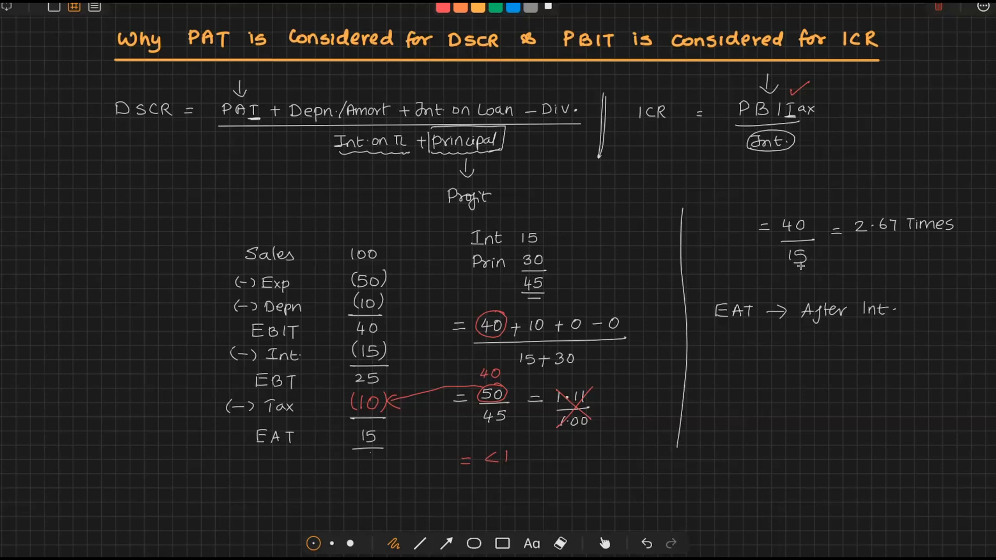
pyautogui.moveTo(808, 270)
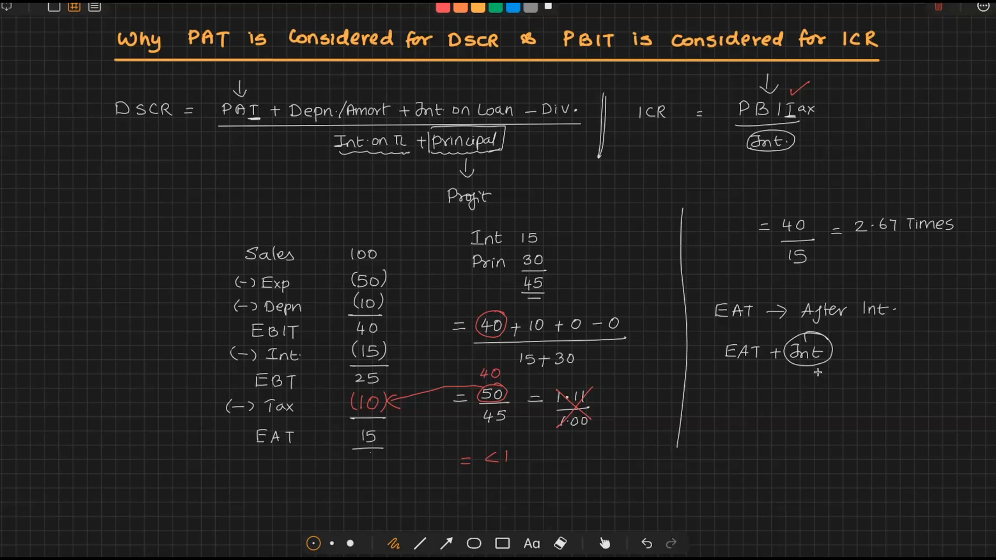
pyautogui.moveTo(813, 363)
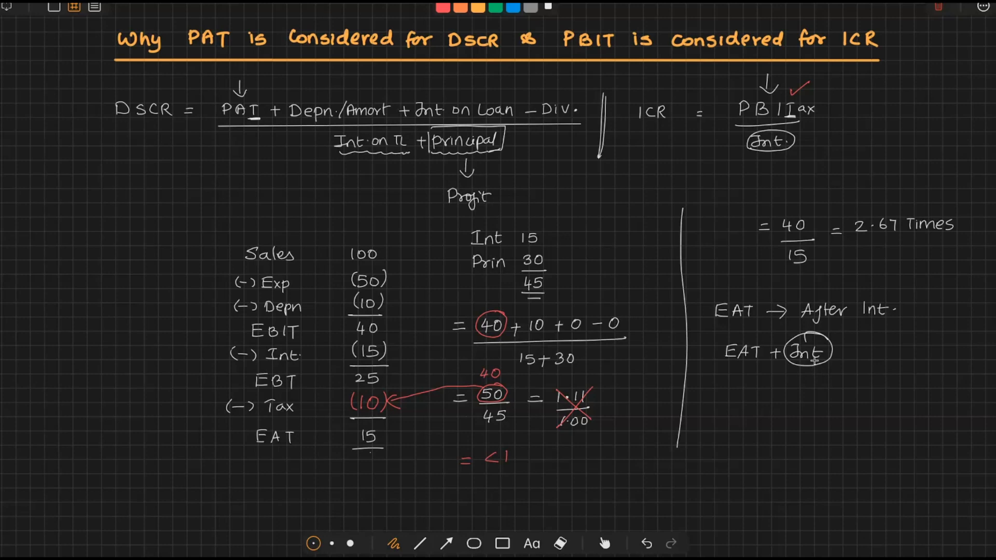
pyautogui.moveTo(713, 383)
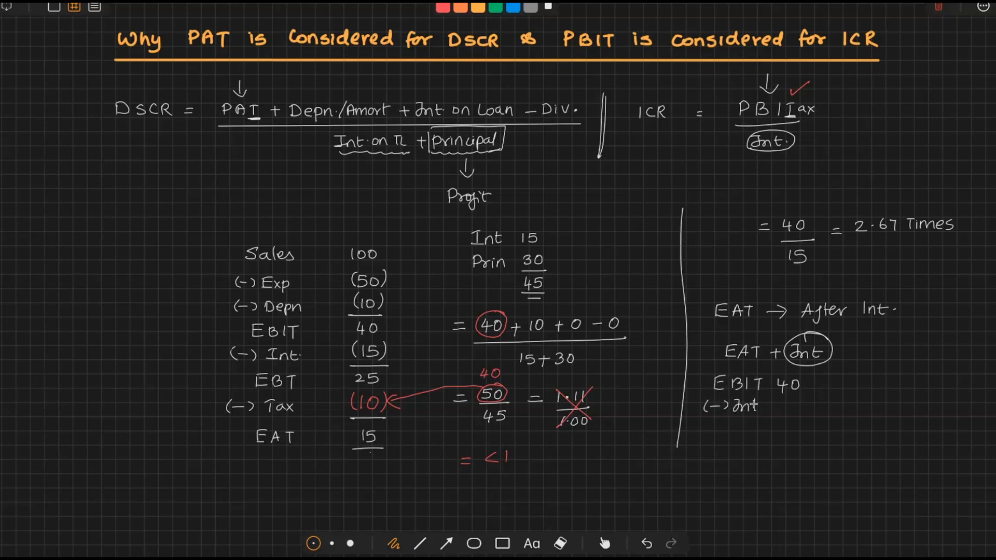
# Step: Write EBIT 40 less interest (15) to give 25, less tax (10), then strike out (15) and note 40 over 40
pyautogui.write('(15)')
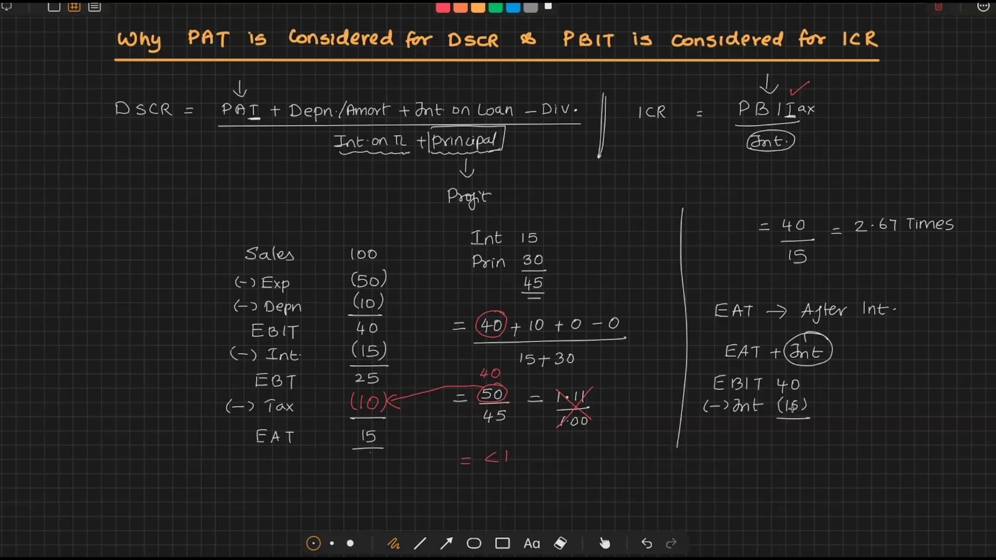
pyautogui.write('25')
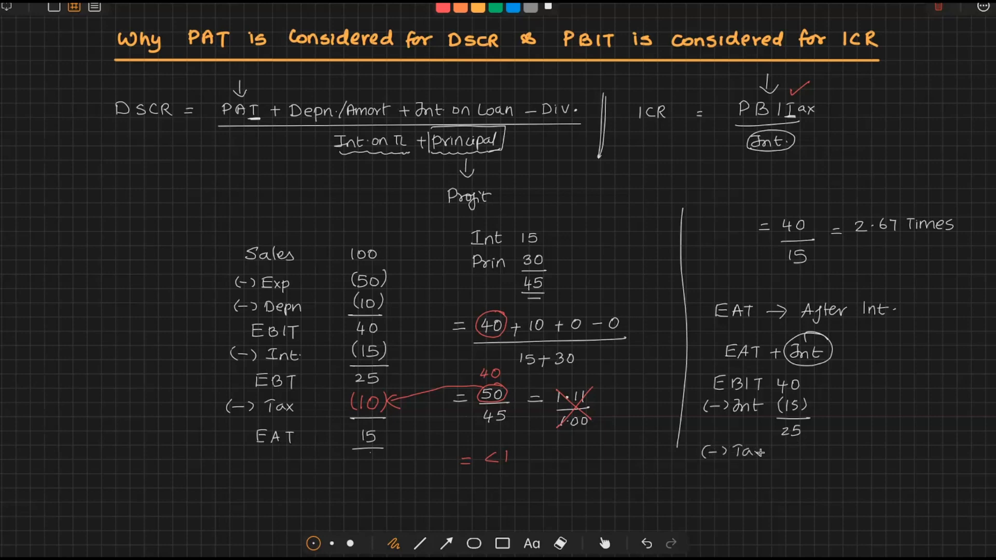
pyautogui.write('(0)')
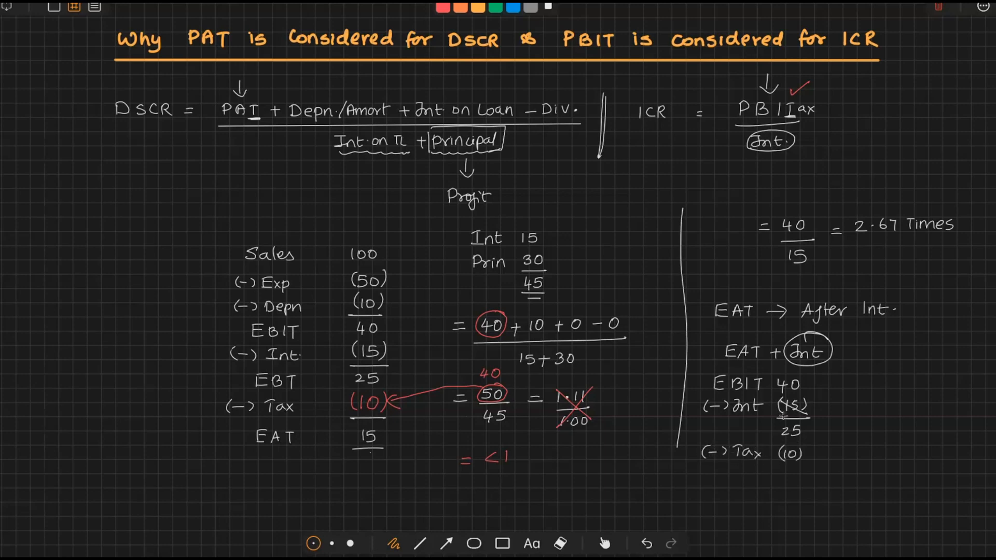
pyautogui.write('40')
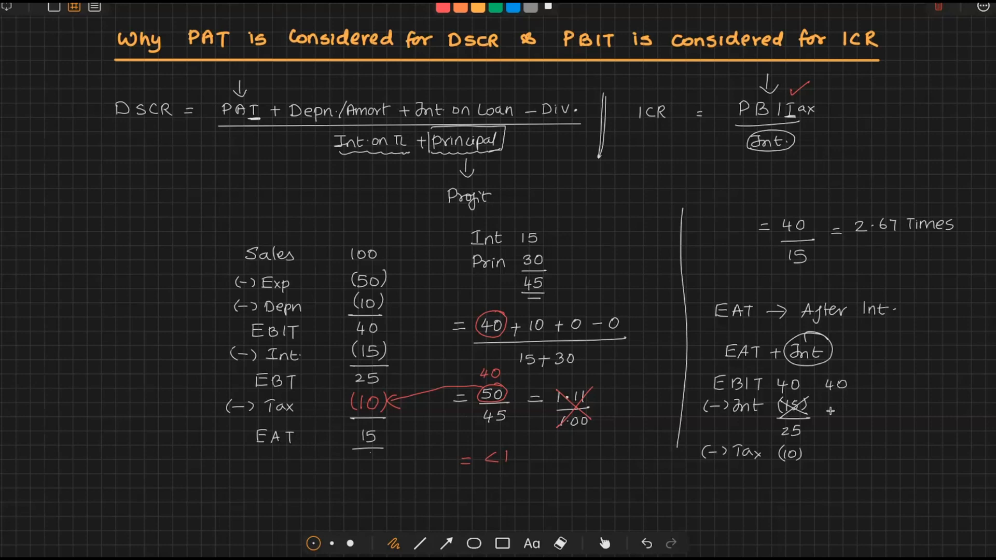
pyautogui.write('4')
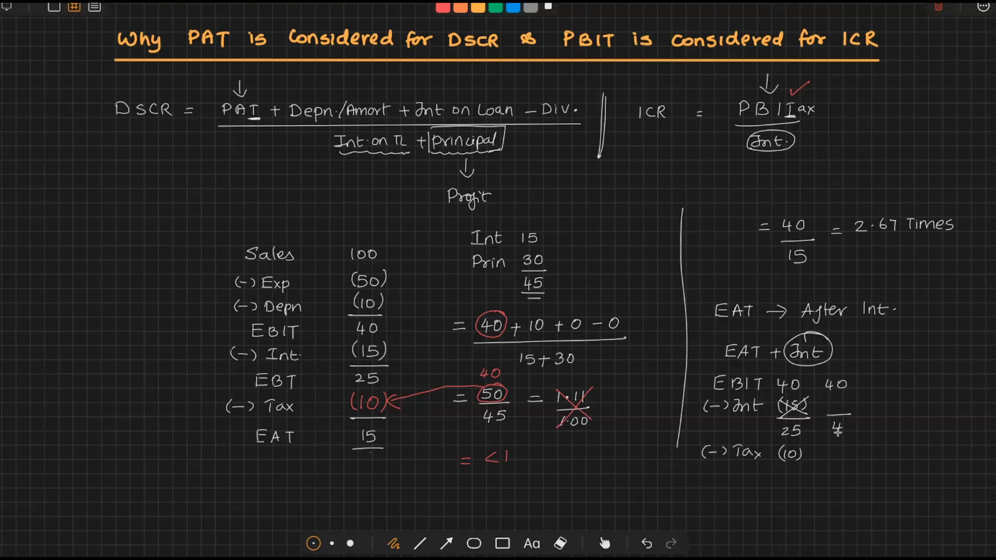
pyautogui.write('40')
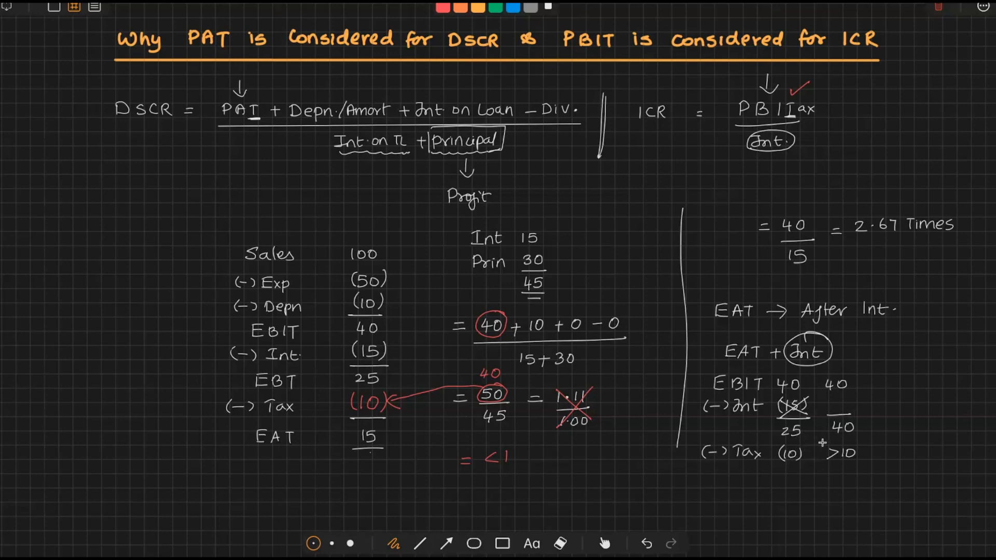
# Step: Circle 'Principal' and 'Int on TL', box the 'EAT + Int' note, and tick the ICR formula
pyautogui.moveTo(419, 127); pyautogui.dragTo(521, 156)
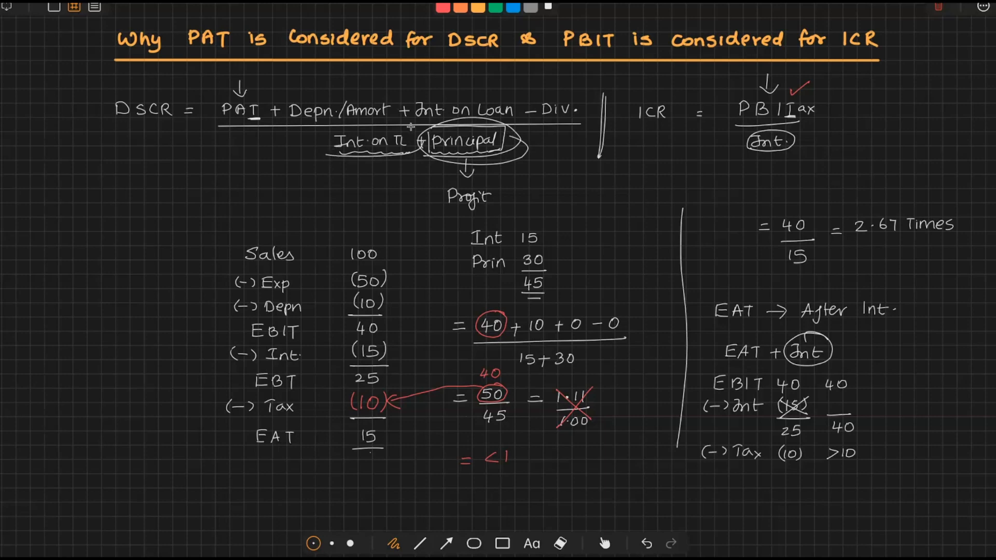
pyautogui.moveTo(312, 137); pyautogui.dragTo(419, 153)
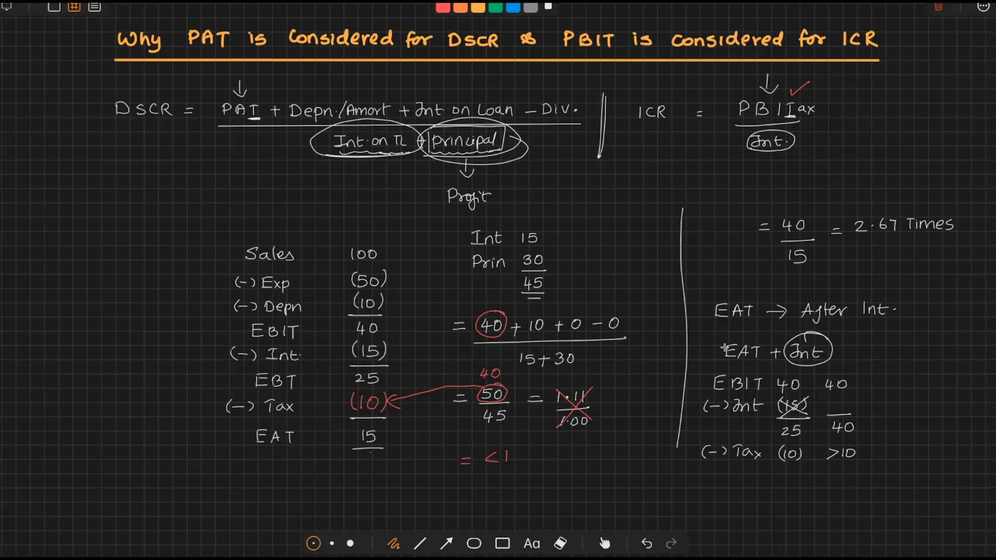
pyautogui.moveTo(727, 331); pyautogui.dragTo(838, 365)
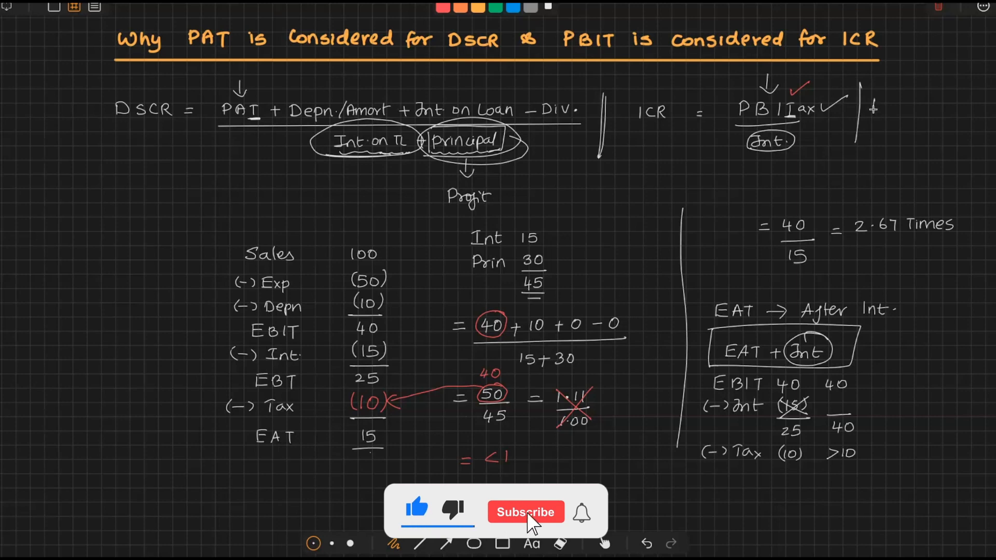
pyautogui.click(526, 512)
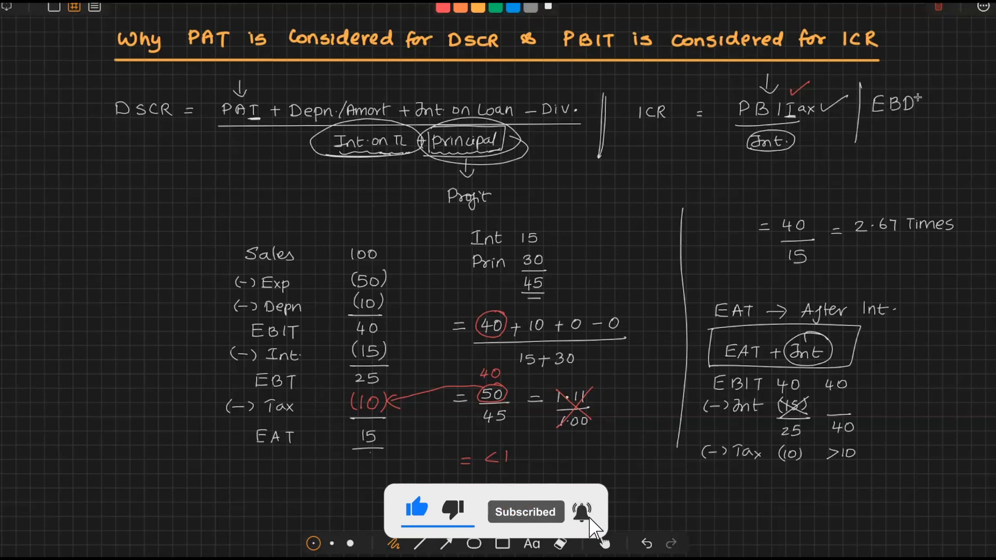